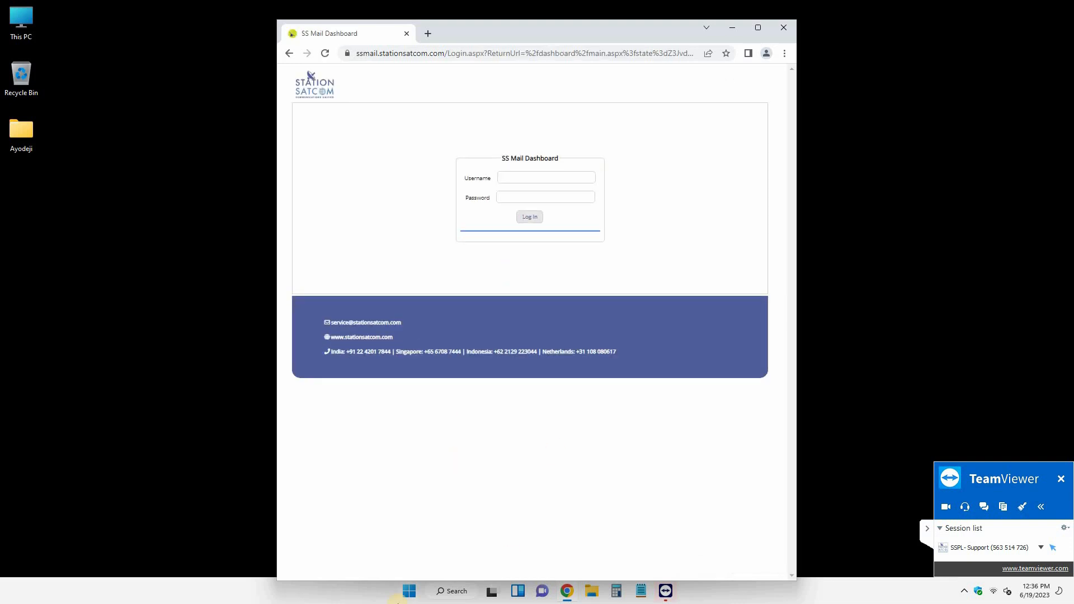
type("GBMTAYODEJ")
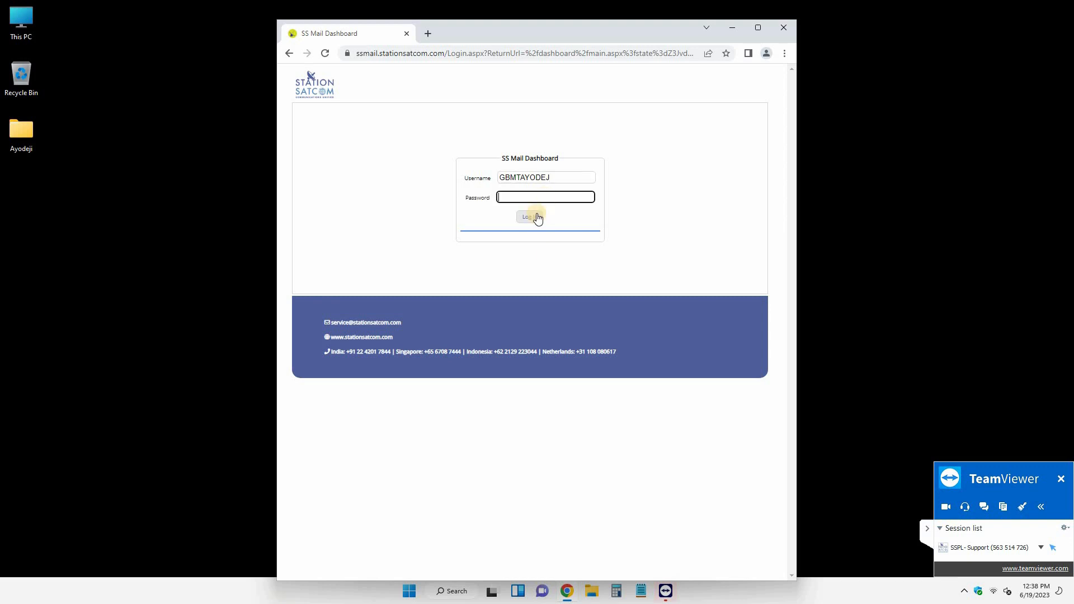
left_click(529, 218)
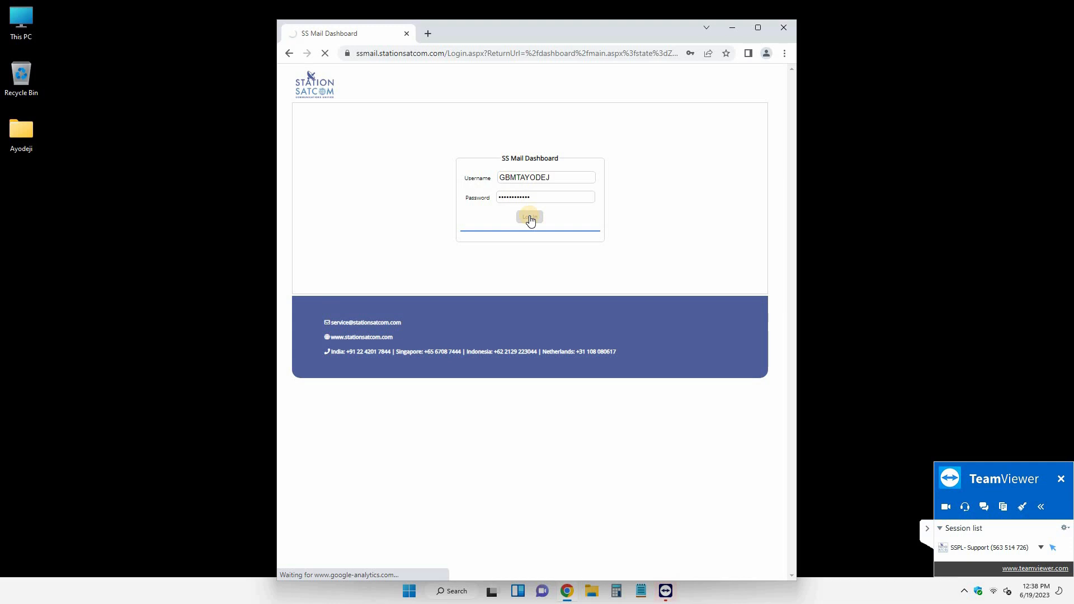
left_click(529, 218)
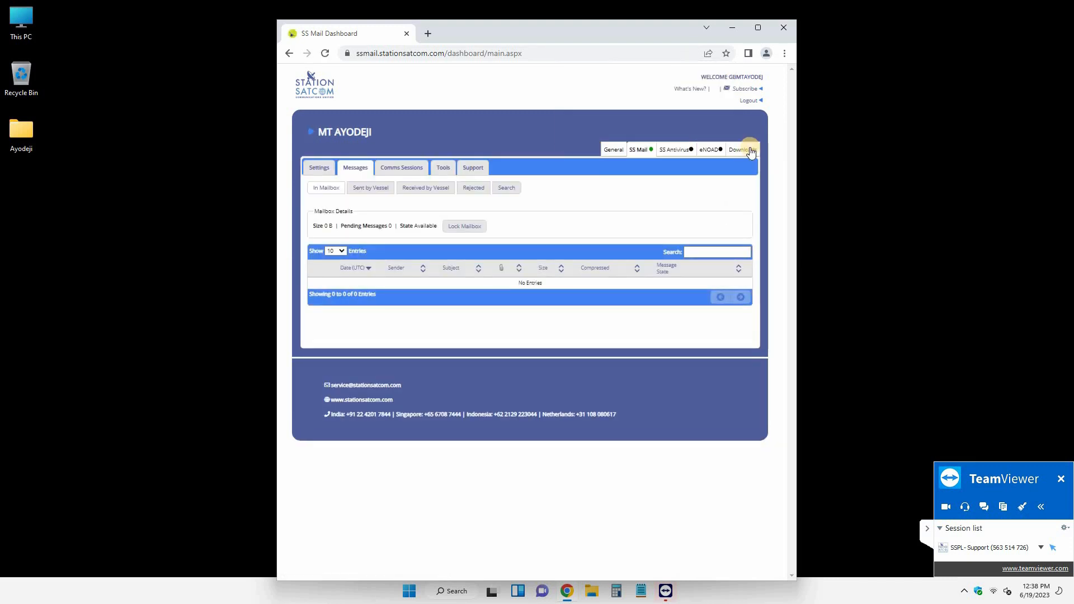
Step: From Downloads, start the SS Mail installer download with Extended Configuration and .NET 4.6.2 prerequisites
left_click(742, 149)
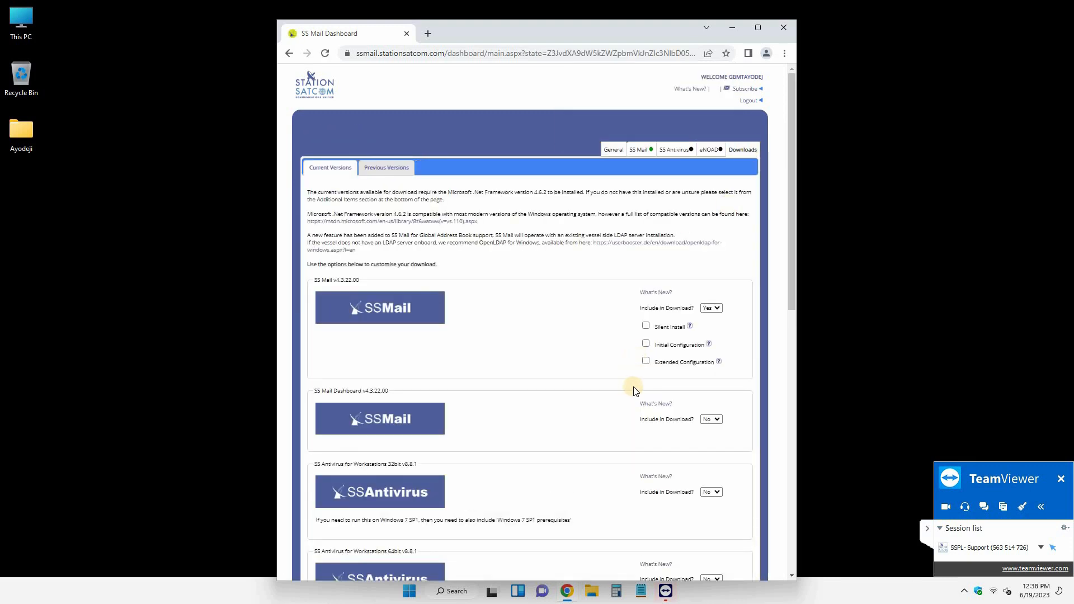
left_click(645, 361)
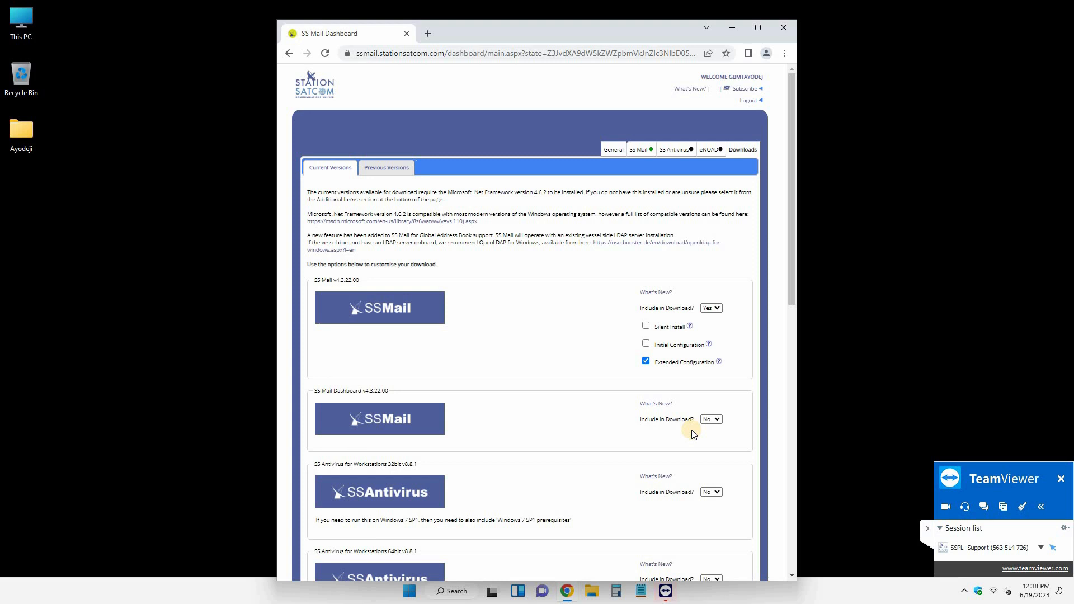
scroll("down", 3)
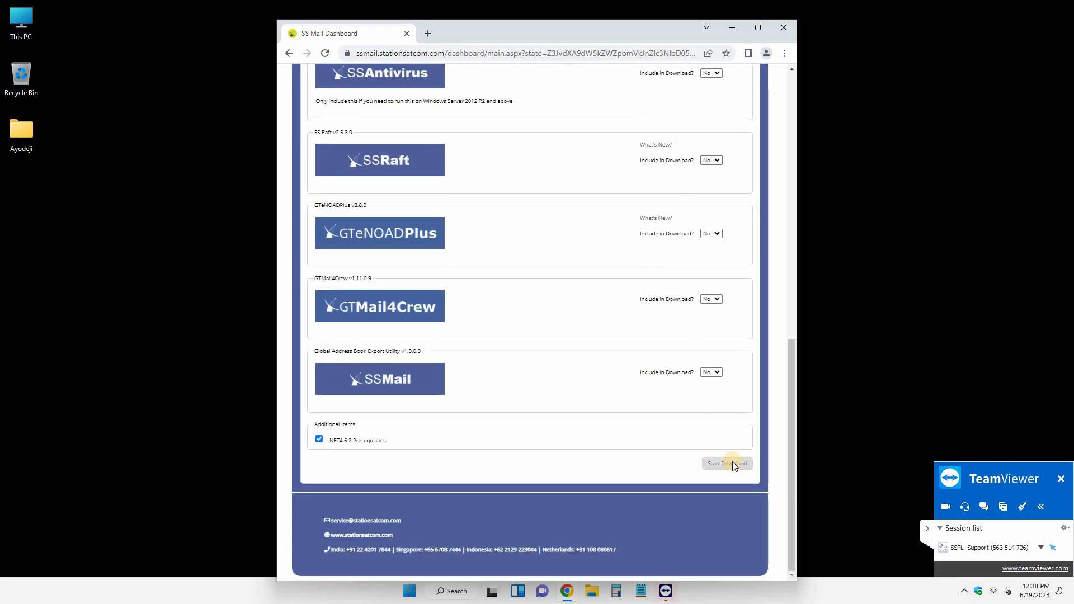
left_click(726, 463)
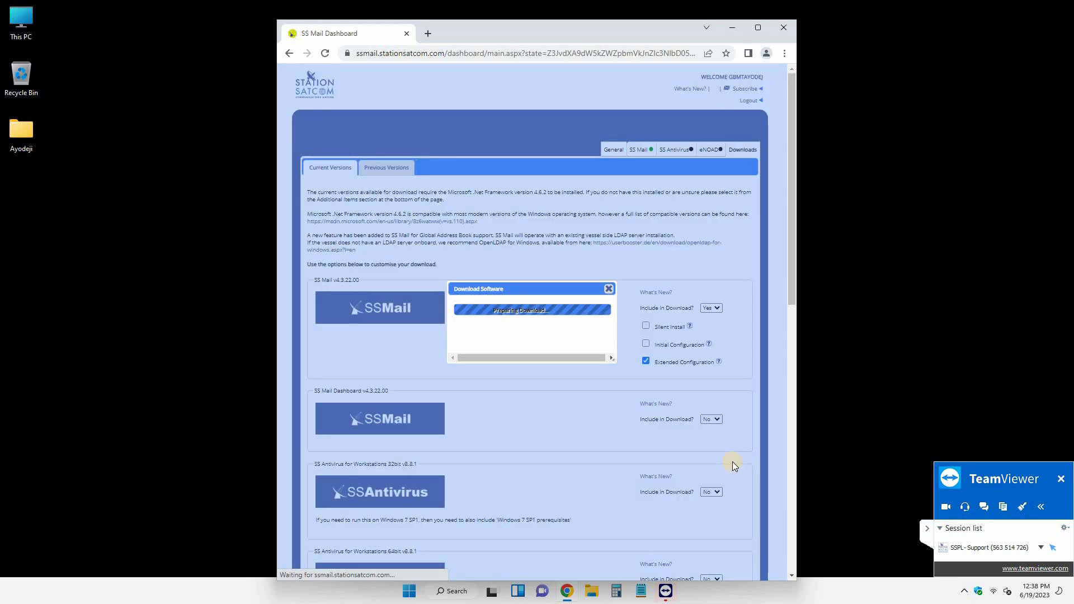
left_click(726, 444)
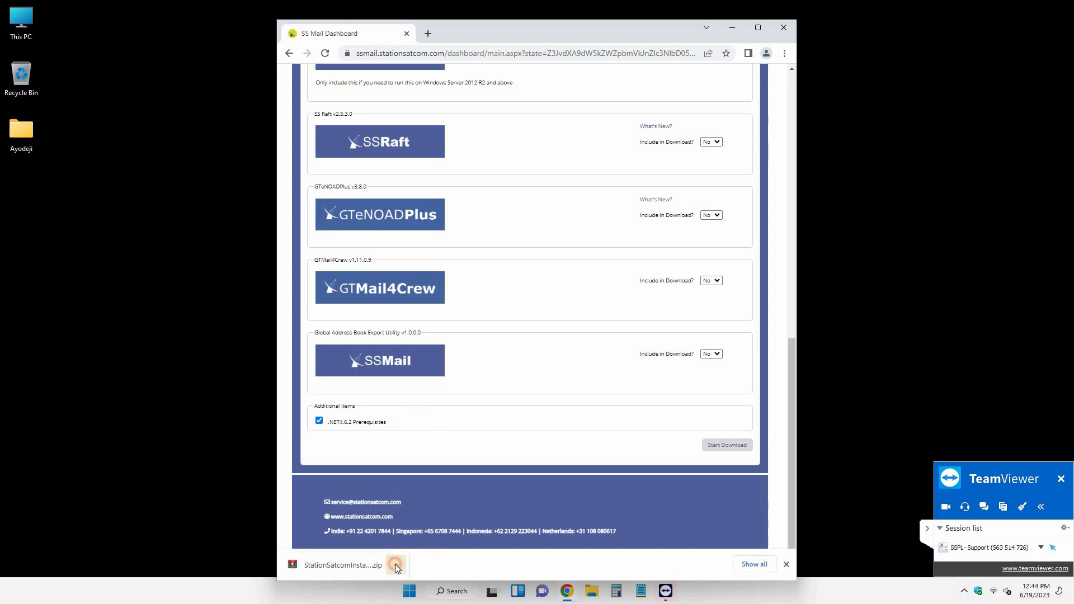
Step: Extract the downloaded installer zip and launch AutoRun from the extracted folder
left_click(395, 565)
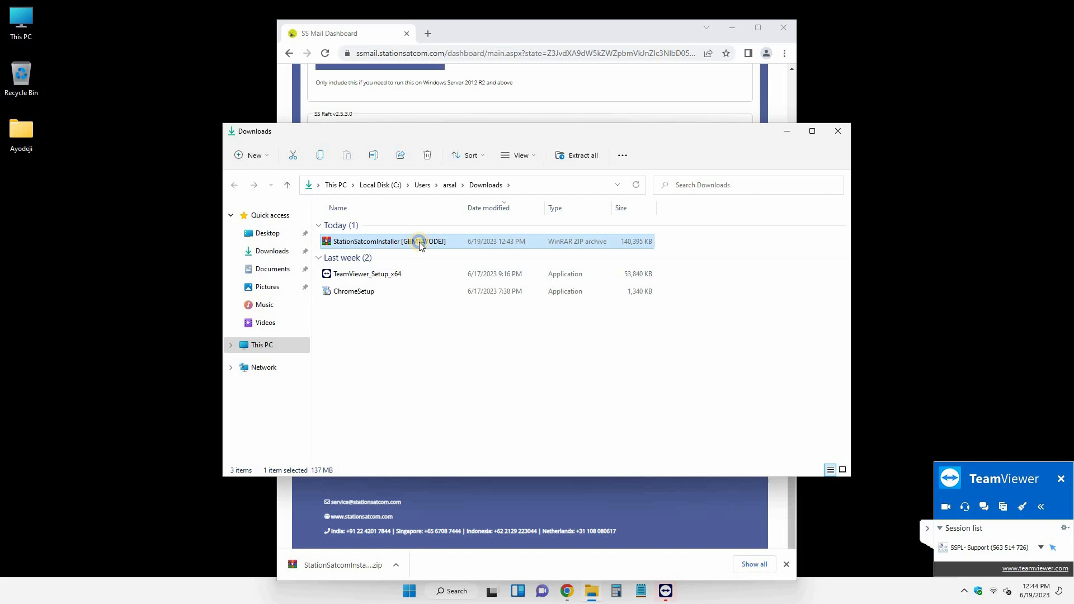
right_click(419, 242)
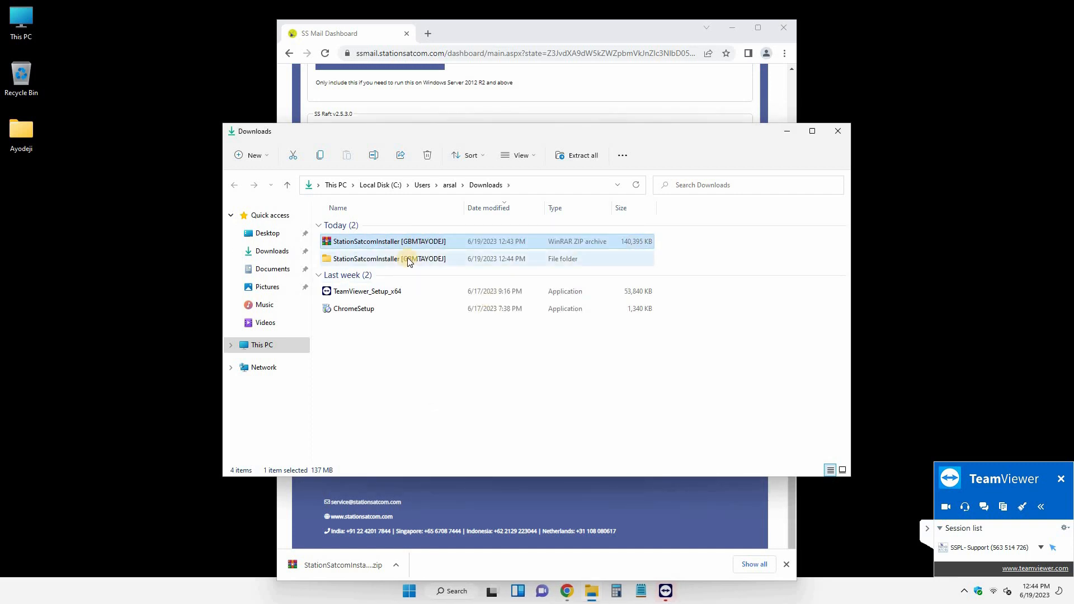
double_click(388, 259)
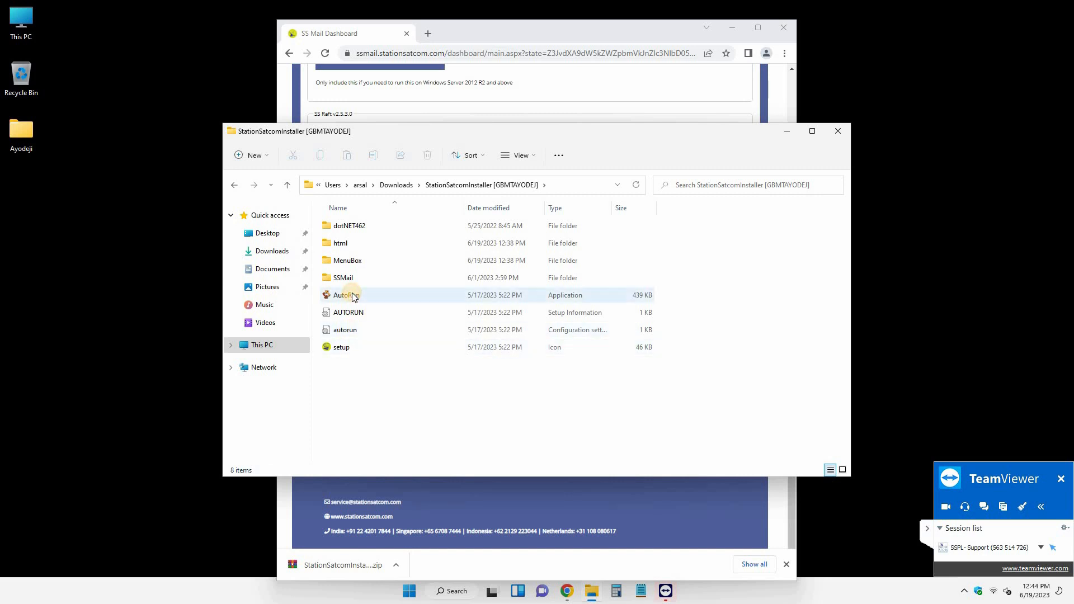
double_click(346, 294)
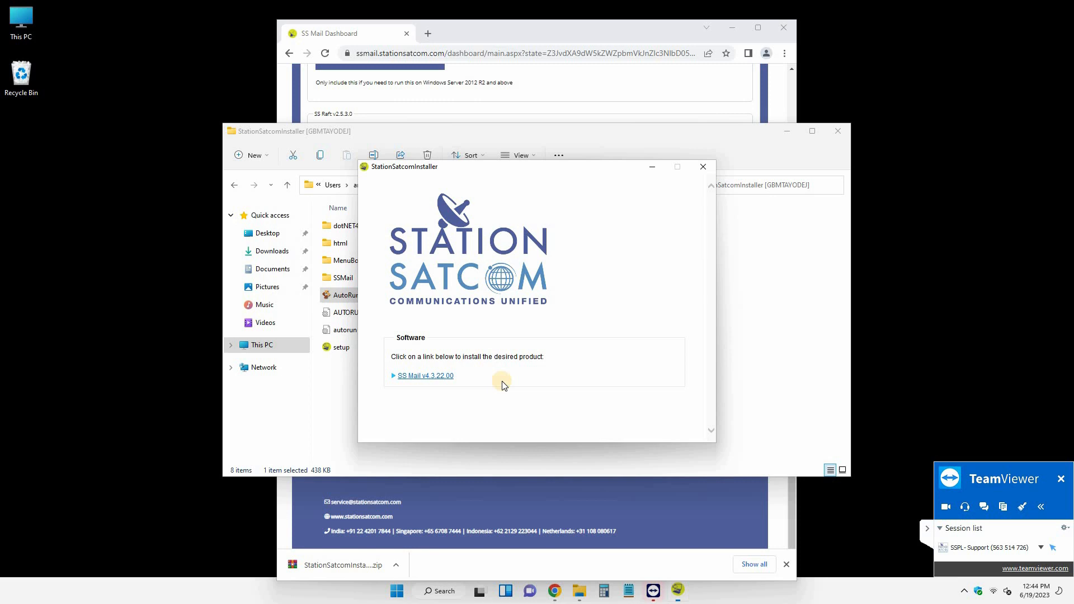
Step: Run the SS Mail v4.3.22.00 wizard with licence accepted and Complete setup through to Finish
left_click(426, 376)
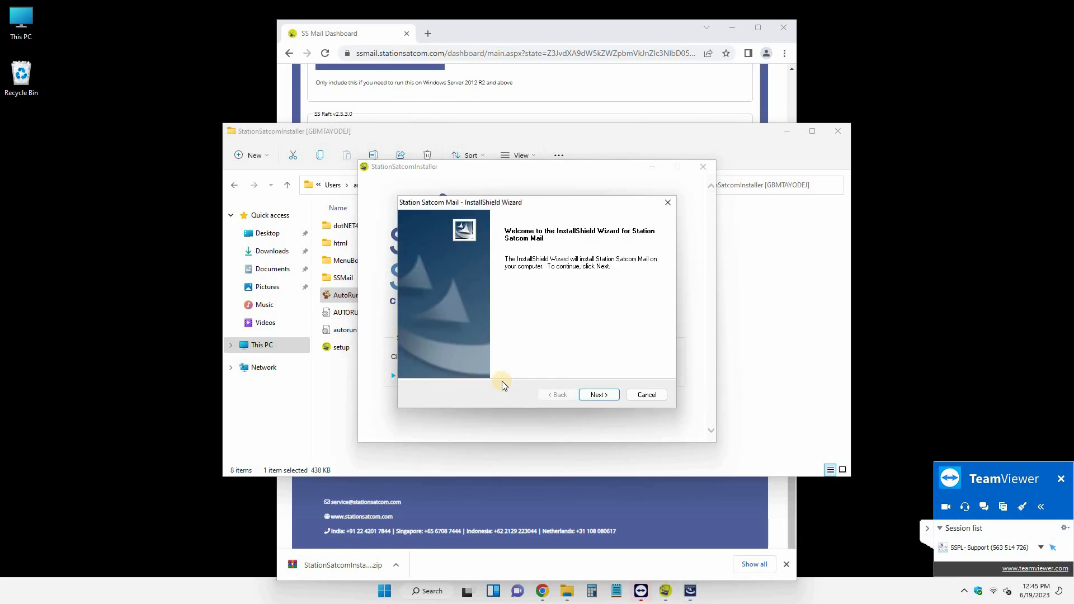
left_click(597, 395)
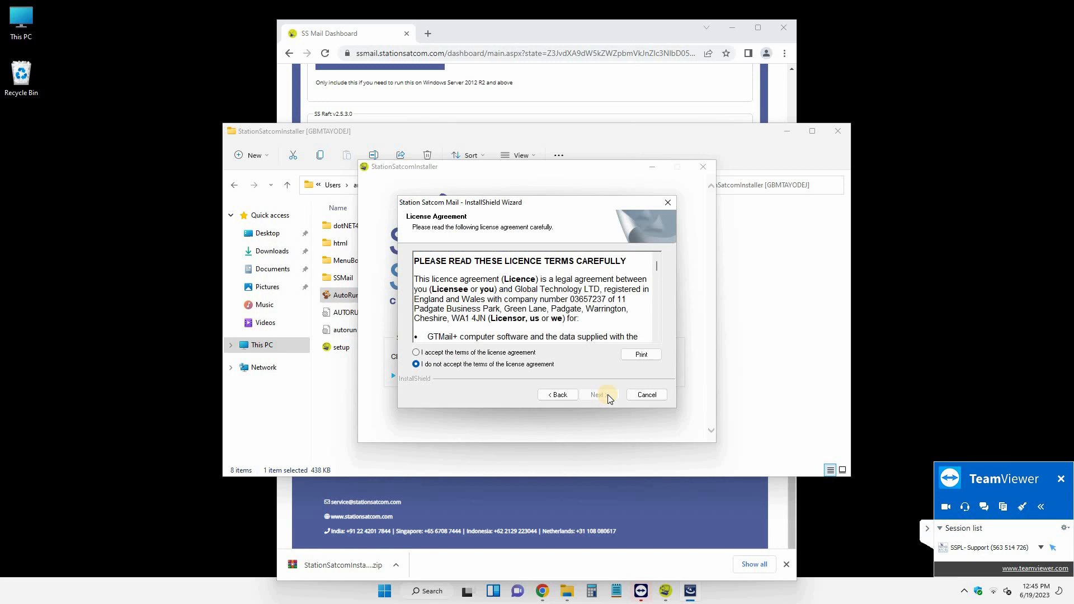
left_click(415, 352)
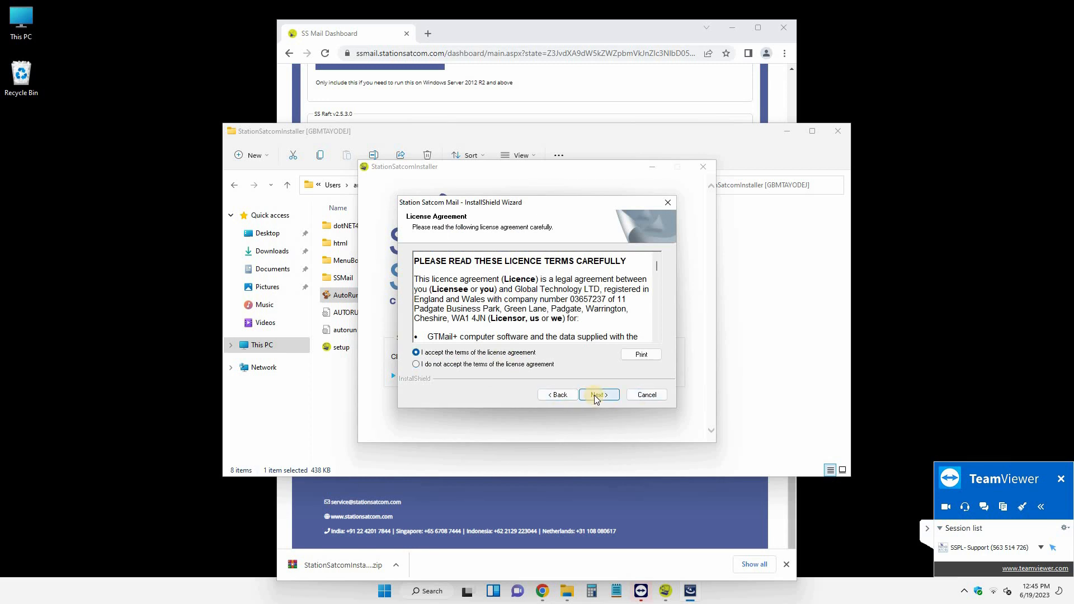
left_click(597, 395)
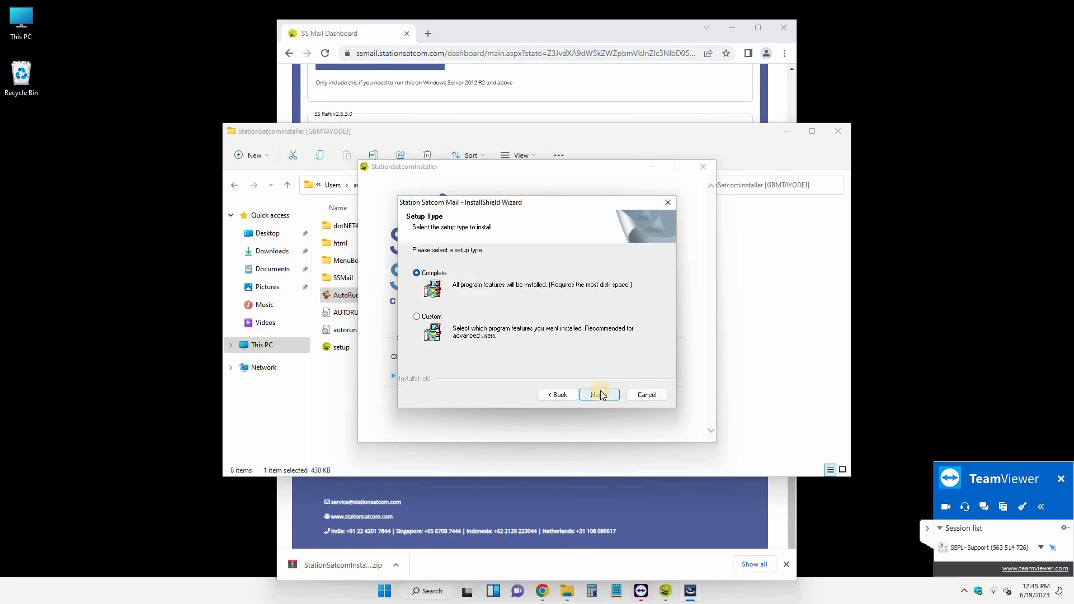
left_click(597, 395)
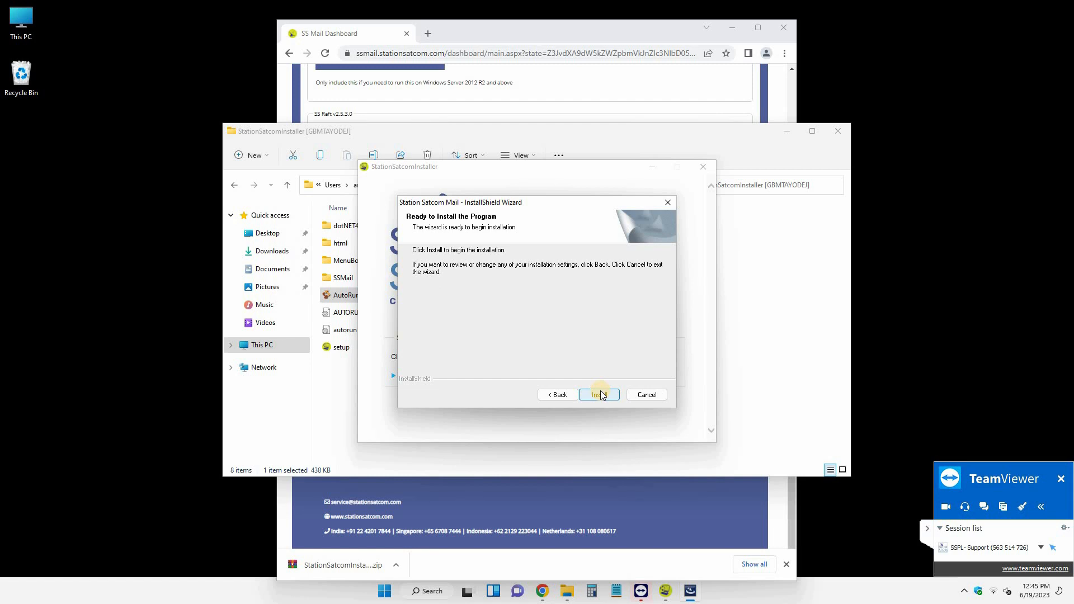
left_click(597, 395)
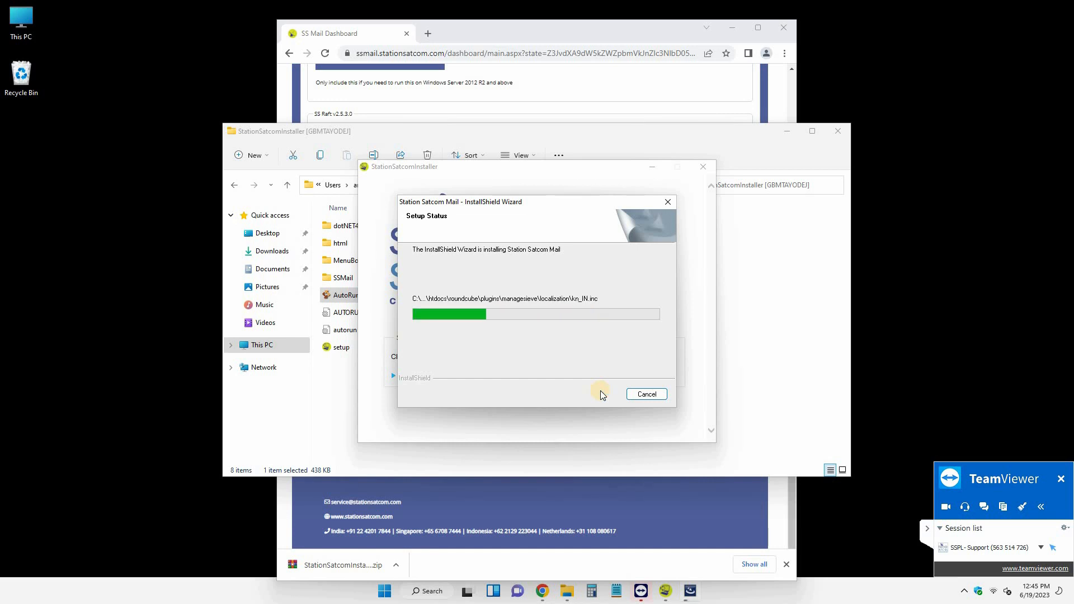
mouse_move(596, 272)
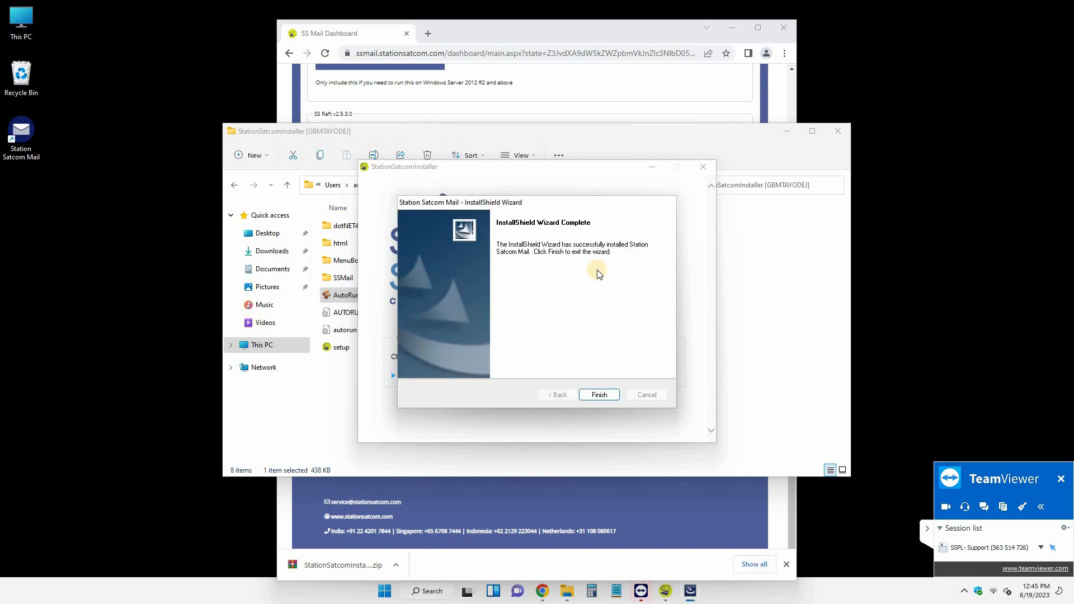
left_click(598, 395)
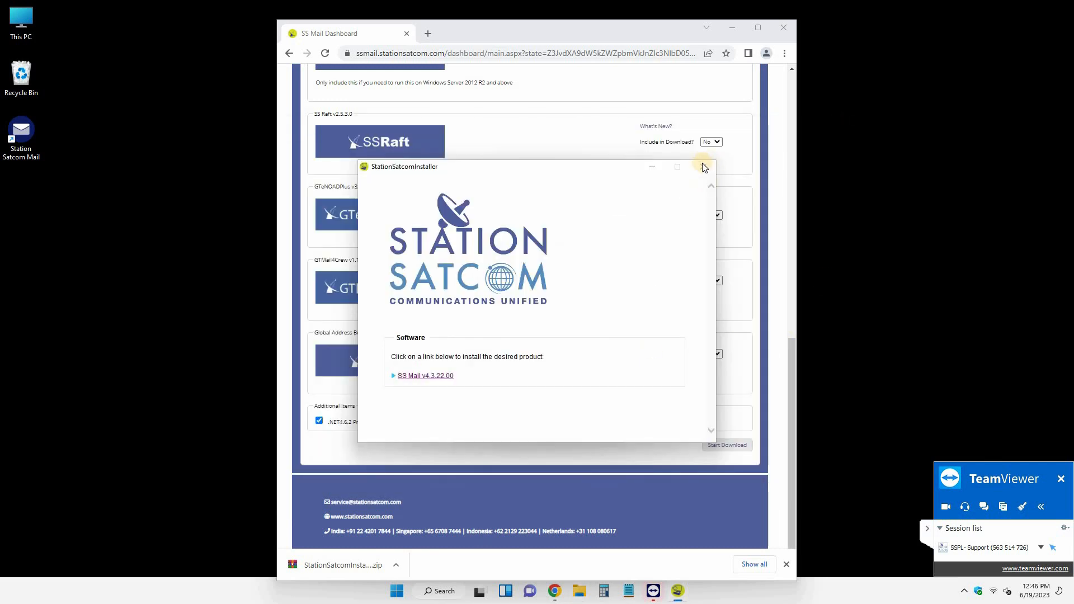
Step: Close the installer launcher, acknowledge the install-complete message and launch Station Satcom Mail from the desktop
right_click(560, 309)
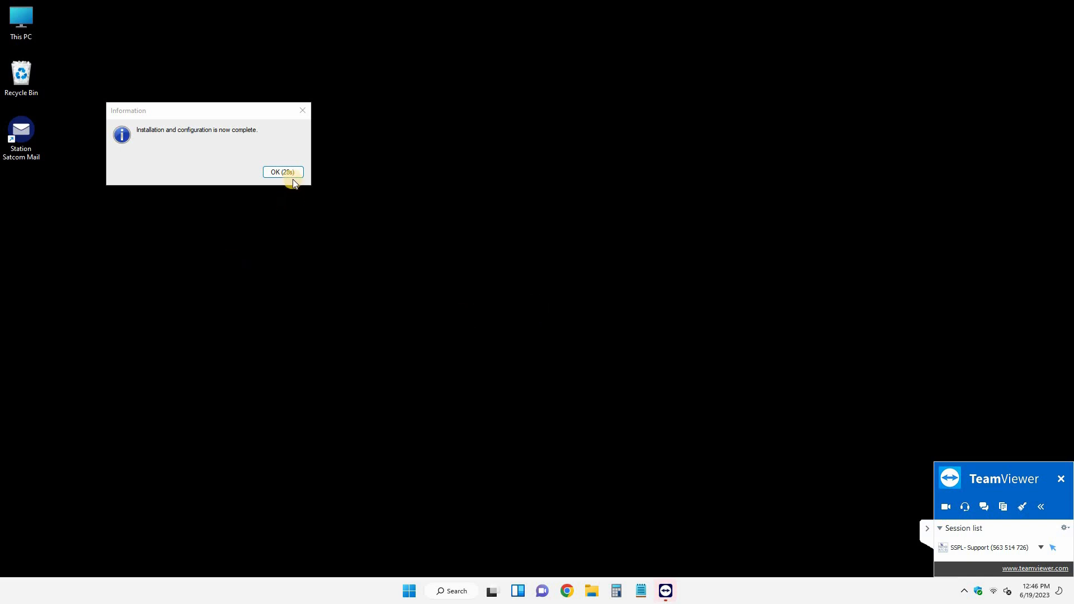
left_click(282, 171)
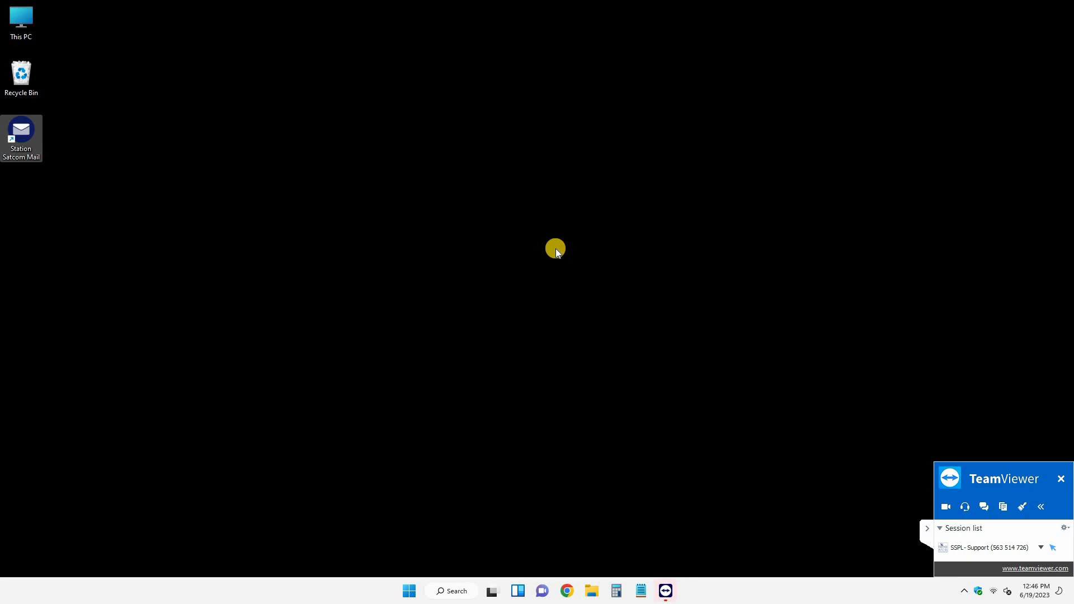
double_click(21, 134)
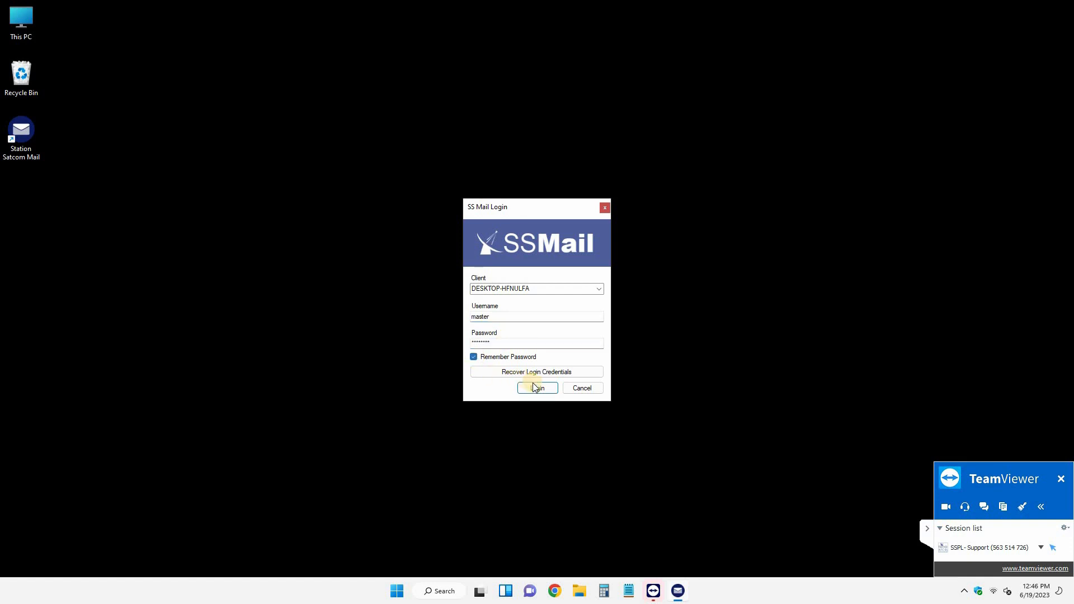
Step: Sign in, go to Data Transfer and add a Fleet Broadband connection for the Thrane and Thrane Sailor 250
left_click(537, 388)
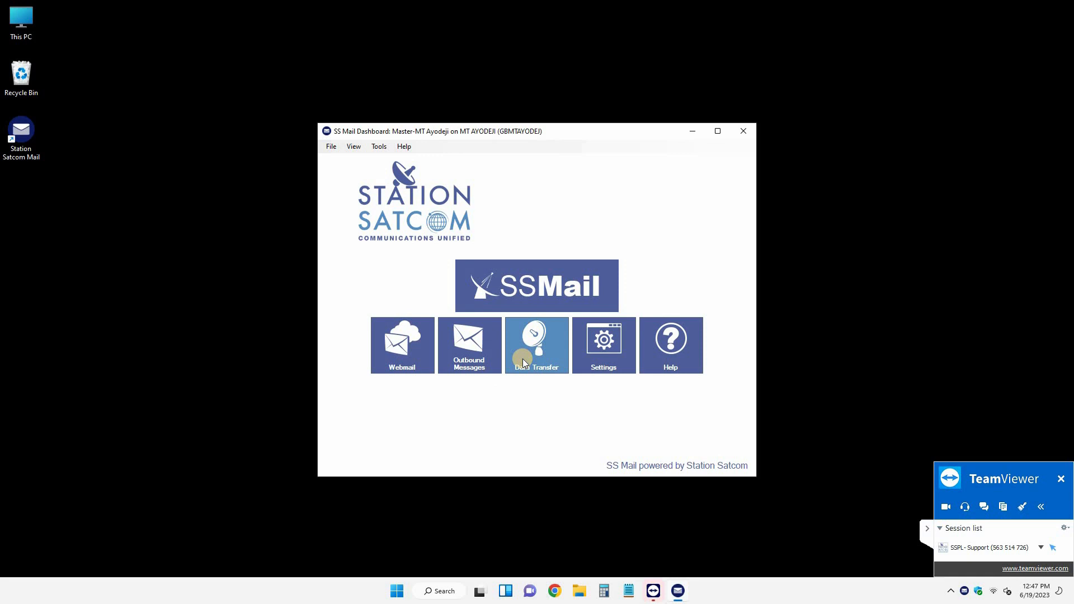
left_click(536, 344)
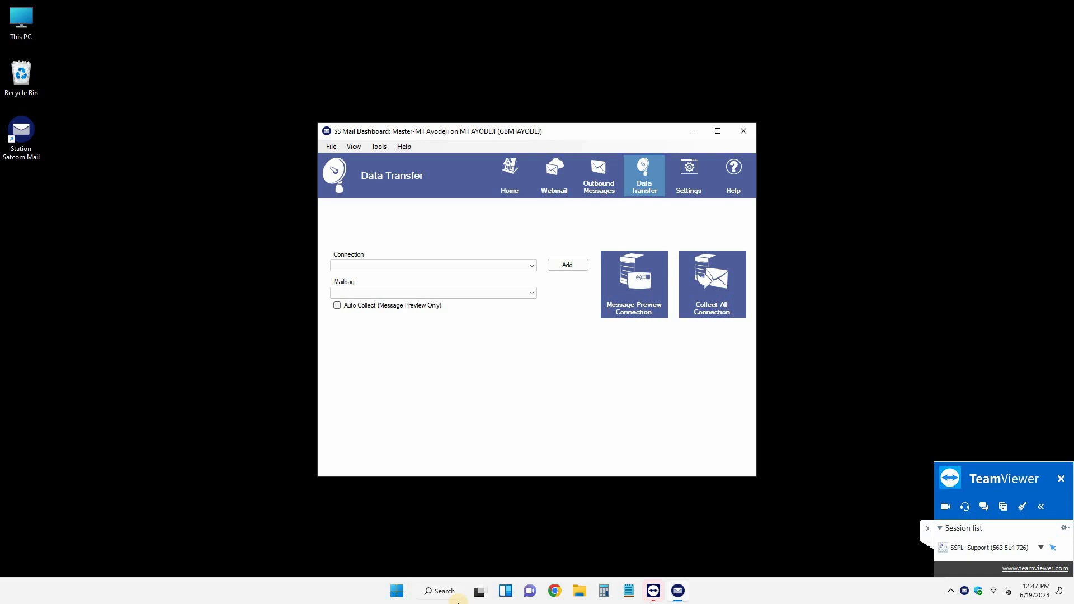
left_click(566, 265)
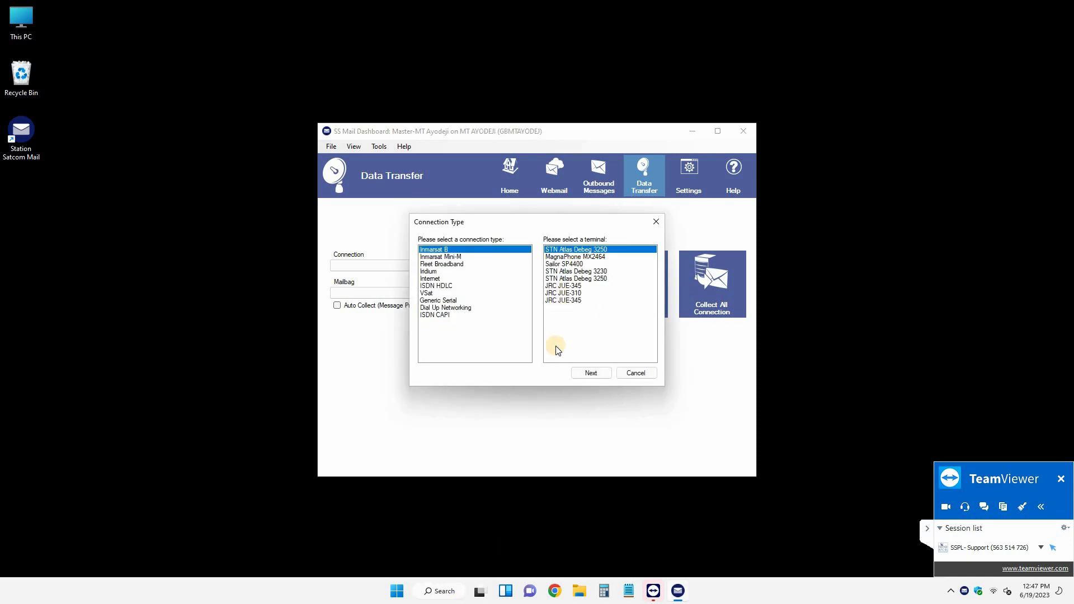
left_click(442, 264)
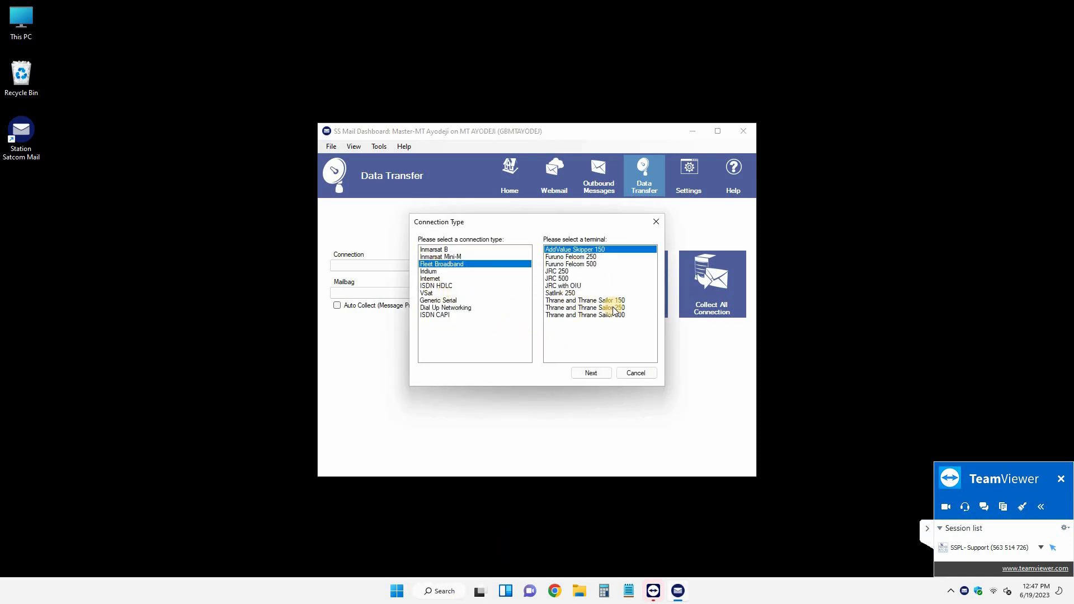
left_click(589, 372)
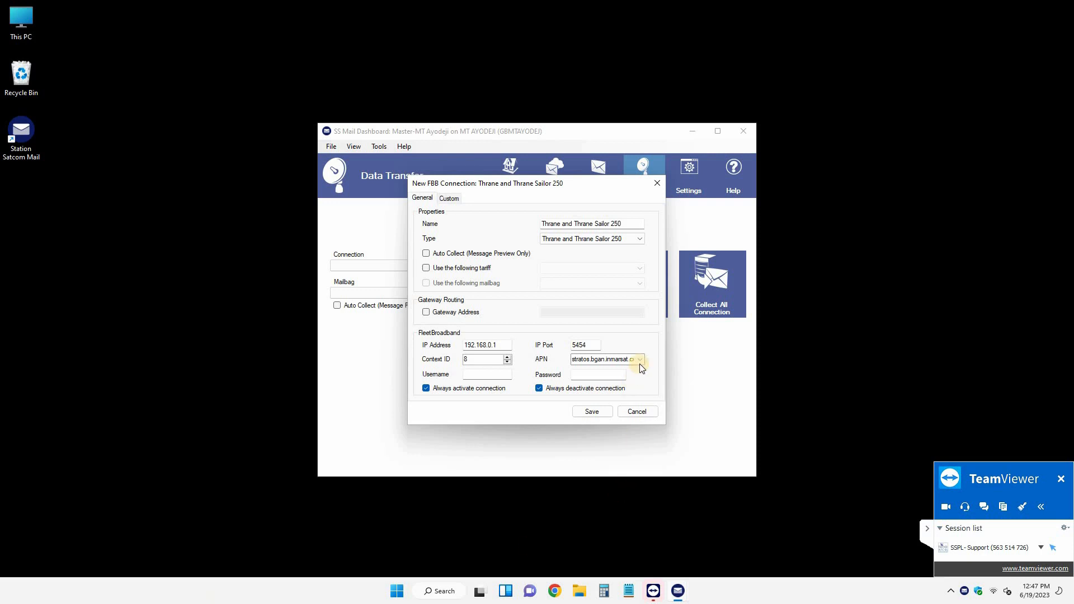
Step: Choose the ss.bgan.inmarsat.com APN and save the connection as Thrane and Thrane Sailor FBB
left_click(639, 359)
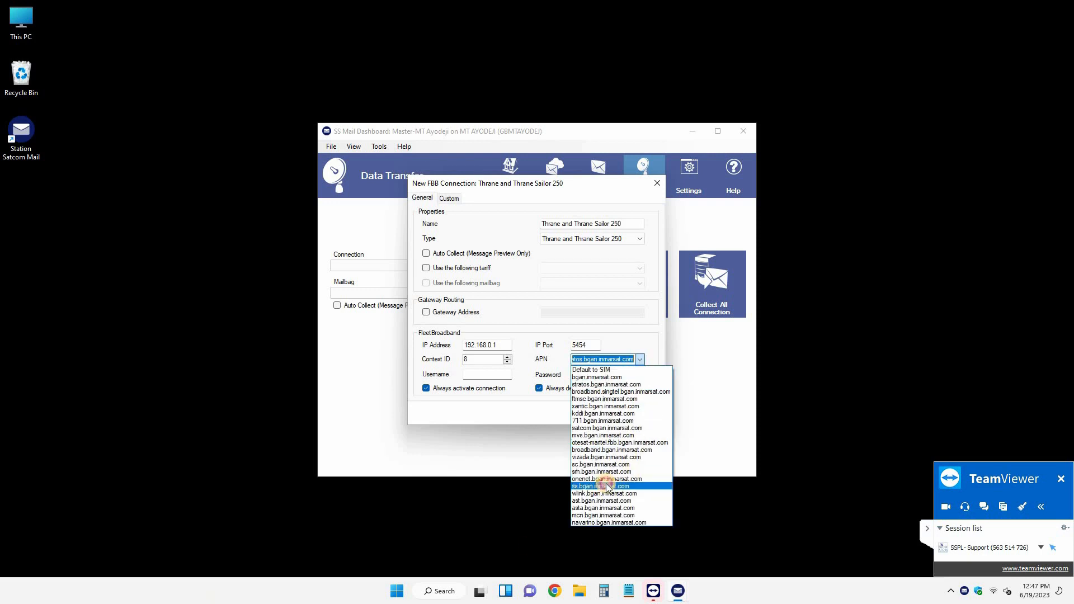
left_click(599, 486)
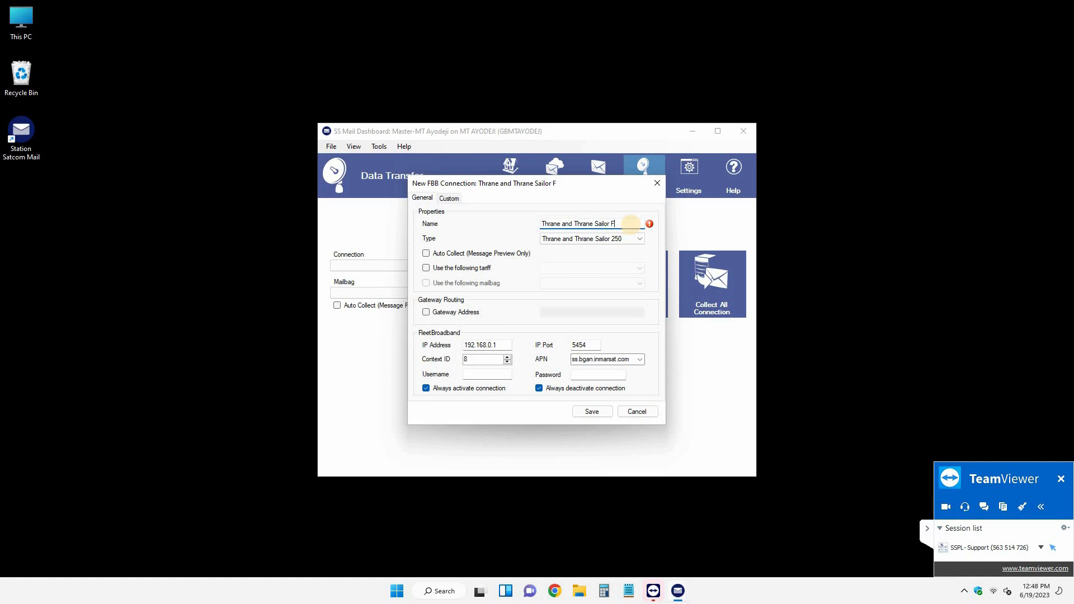
left_click(636, 410)
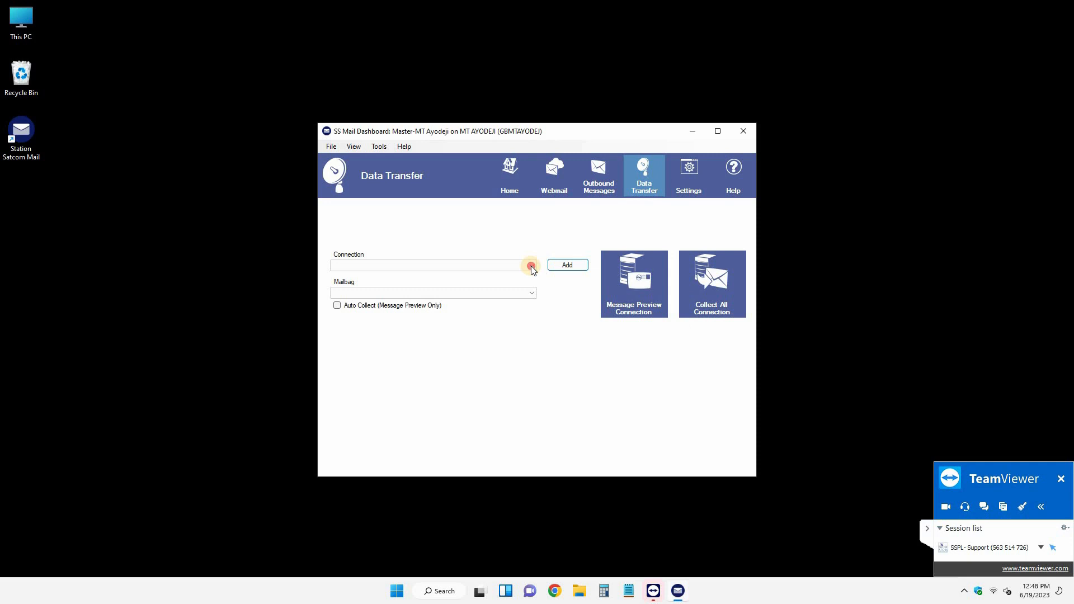
left_click(530, 266)
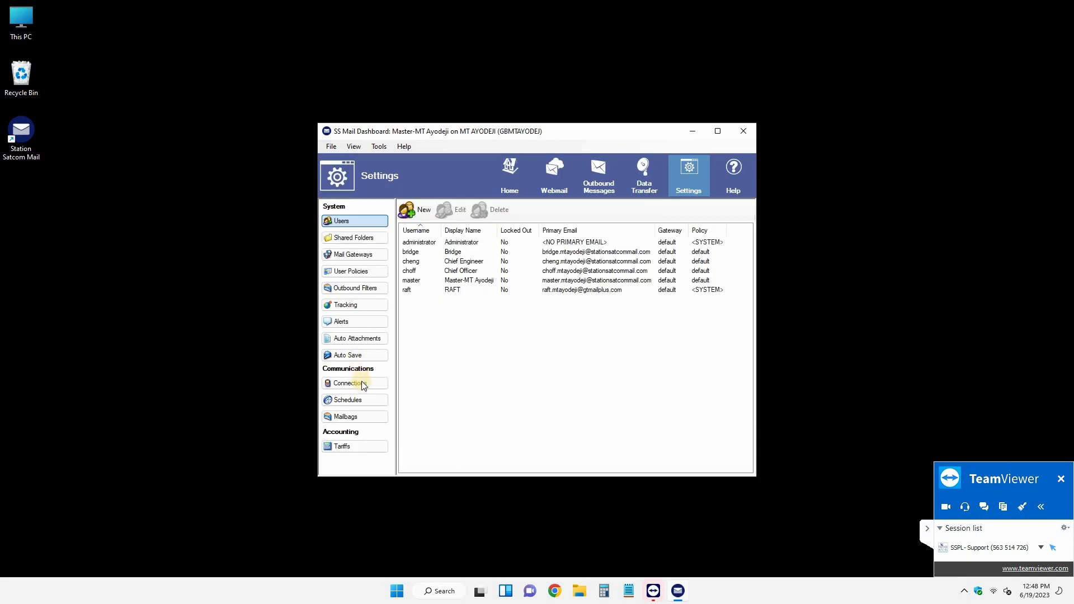
left_click(350, 383)
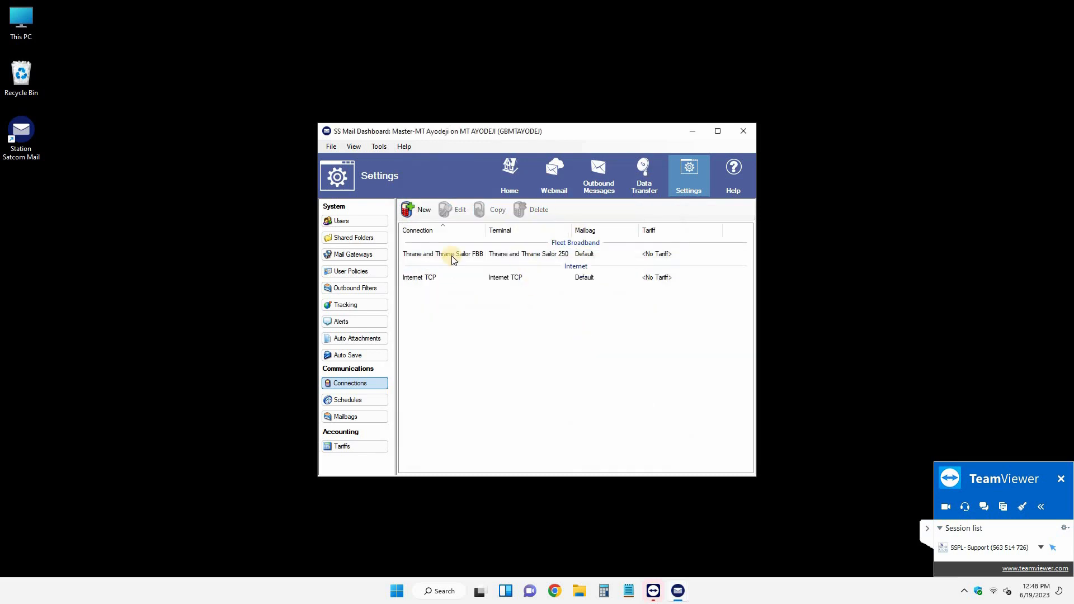
left_click(442, 254)
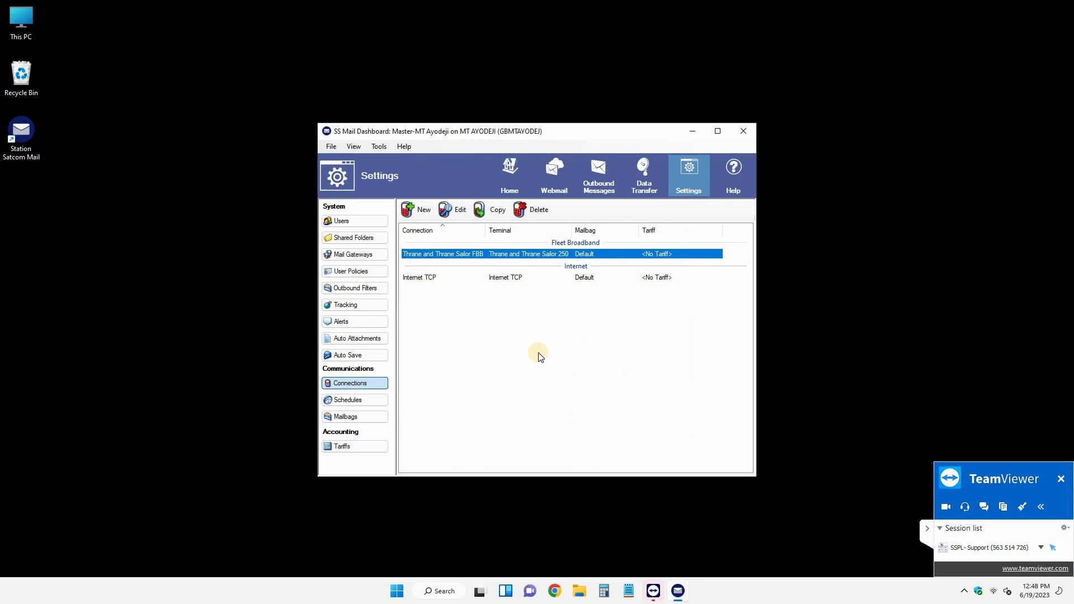
left_click(643, 176)
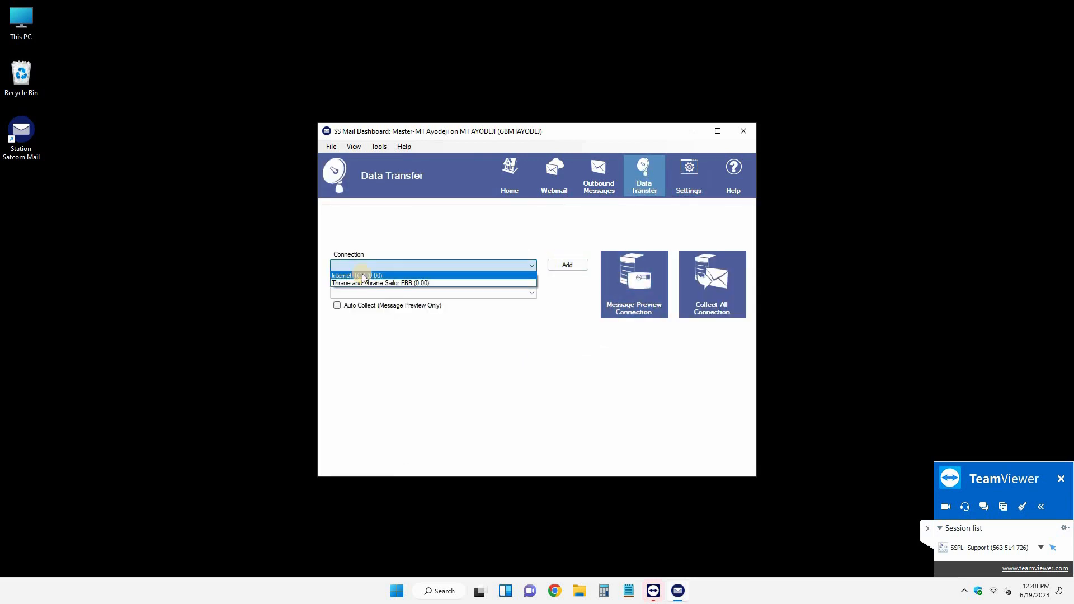
Step: Select Internet TCP as the Data Transfer connection with the Default mailbag
left_click(712, 283)
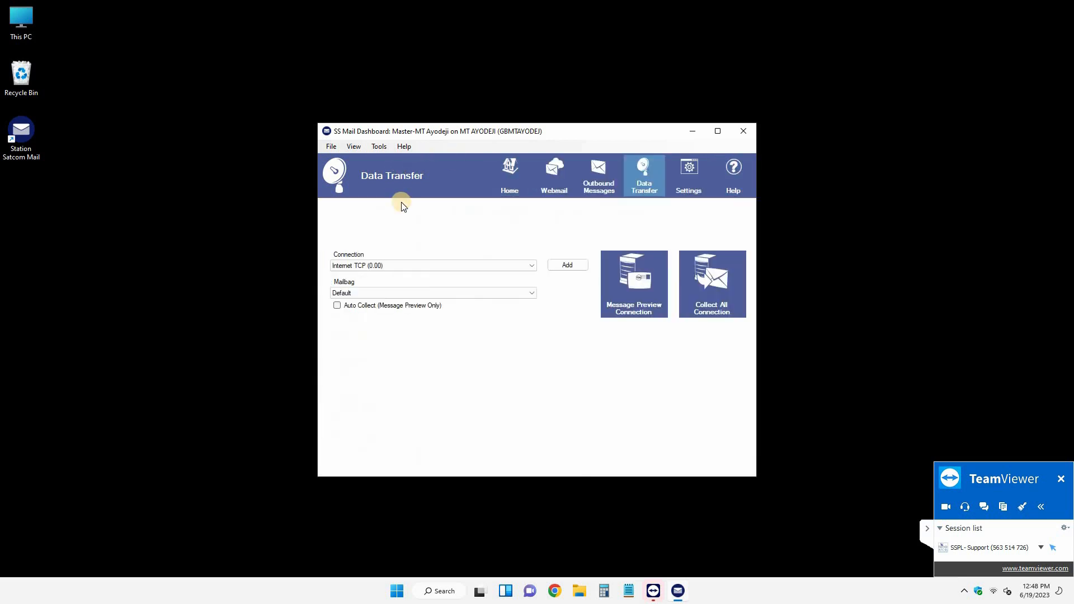
mouse_move(456, 535)
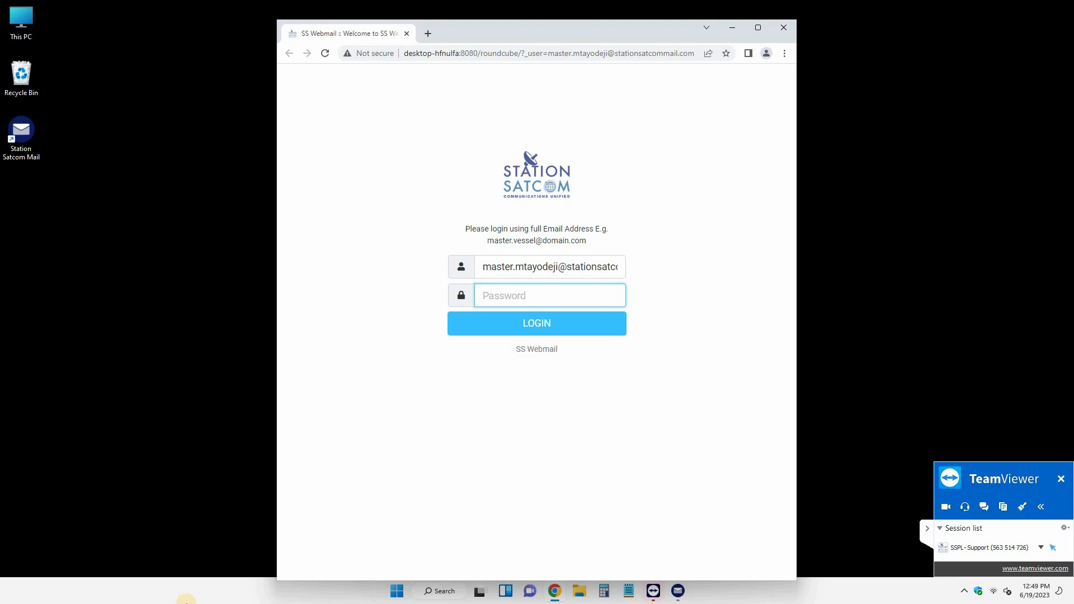
Step: Sign in to SS Webmail with the full master email address and password, then maximize the browser
left_click(548, 295)
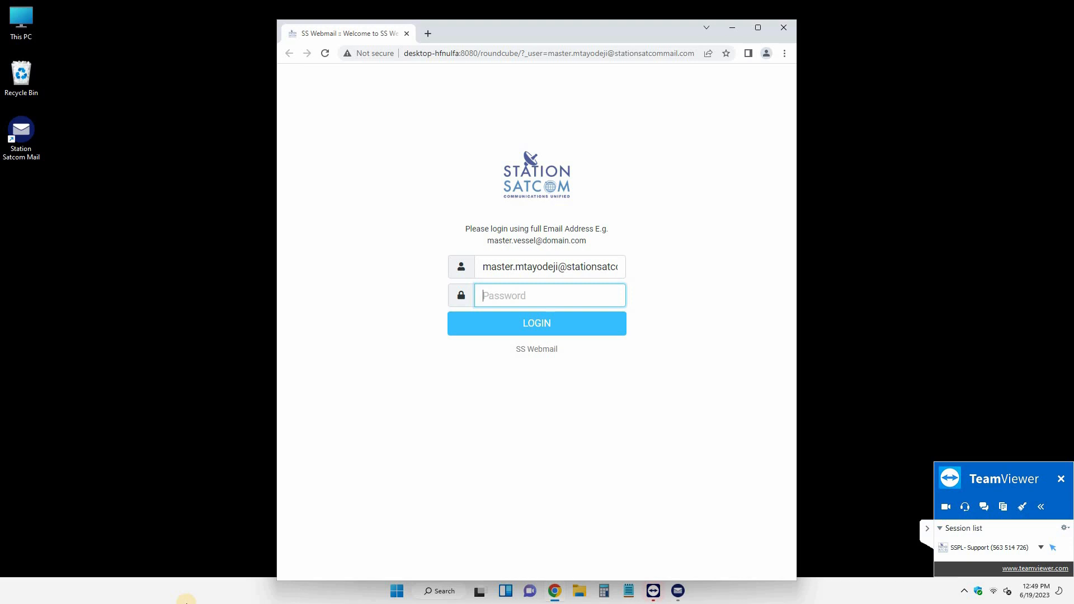
type("••")
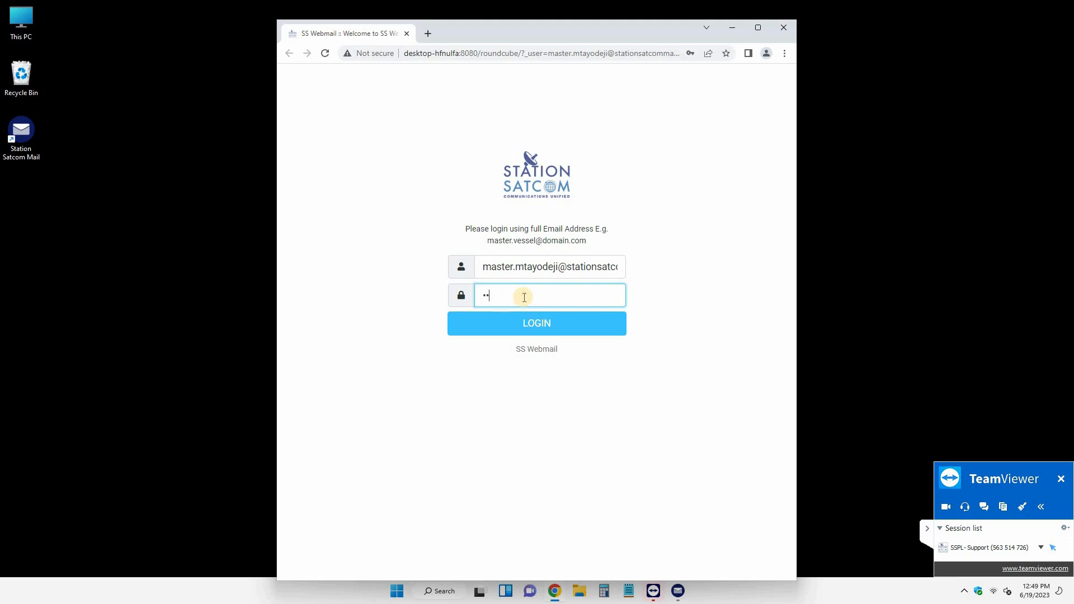
left_click(536, 322)
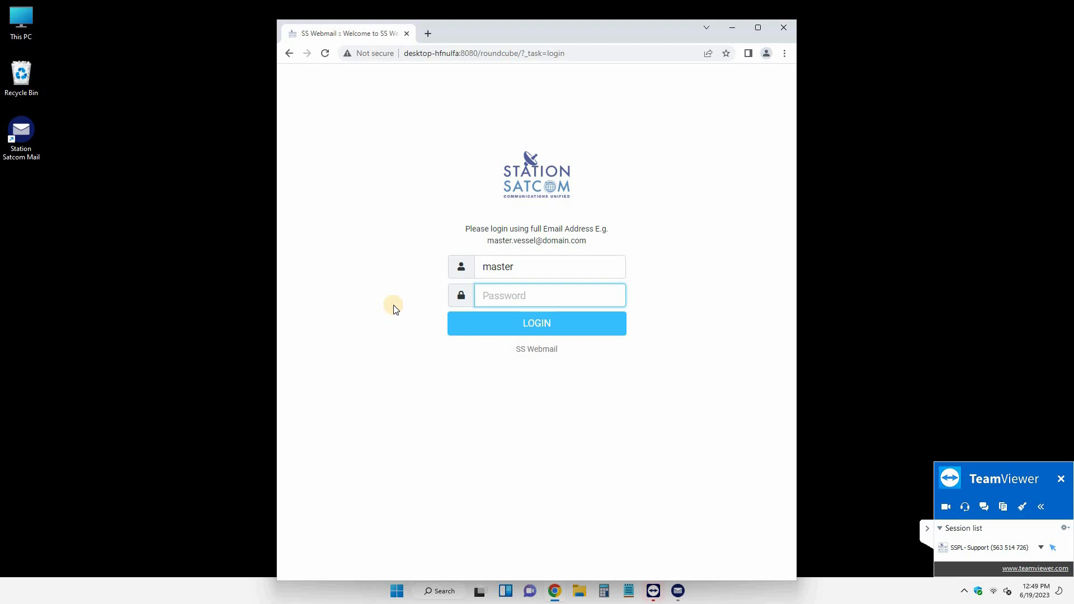
left_click(536, 323)
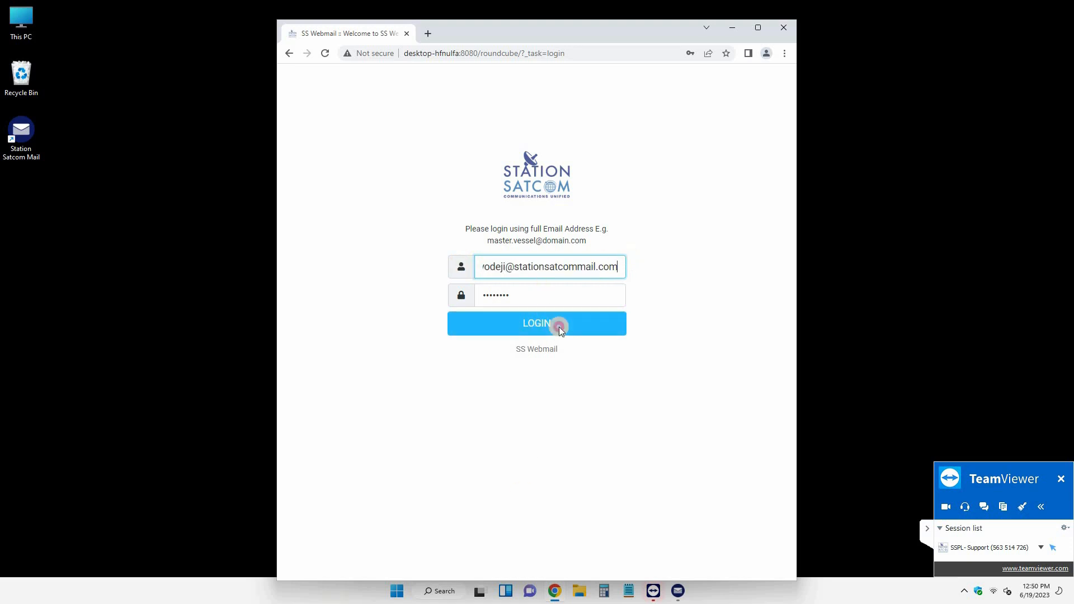
left_click(536, 323)
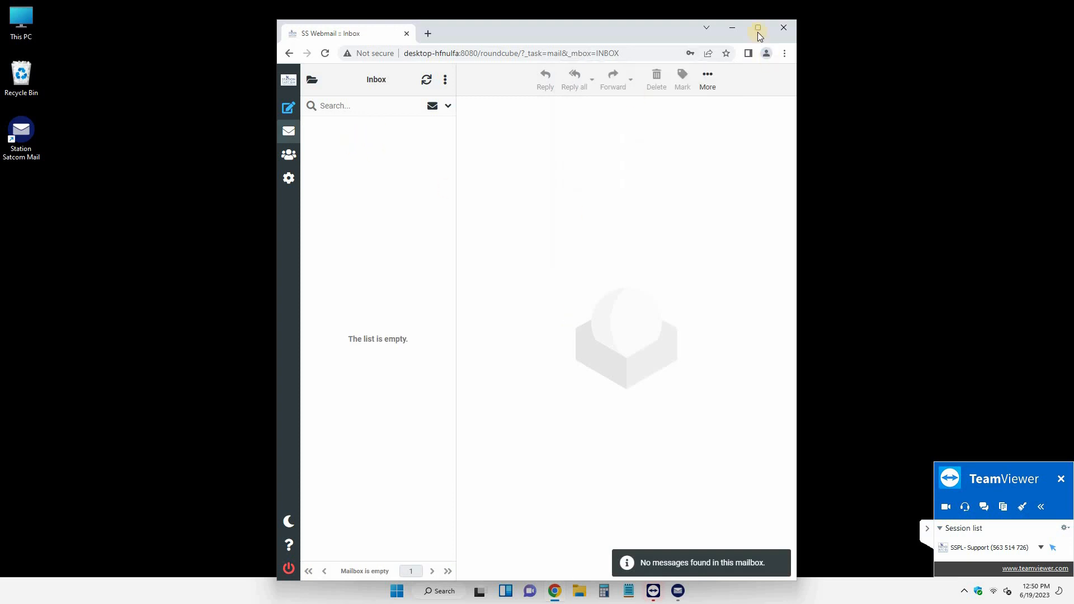
left_click(758, 28)
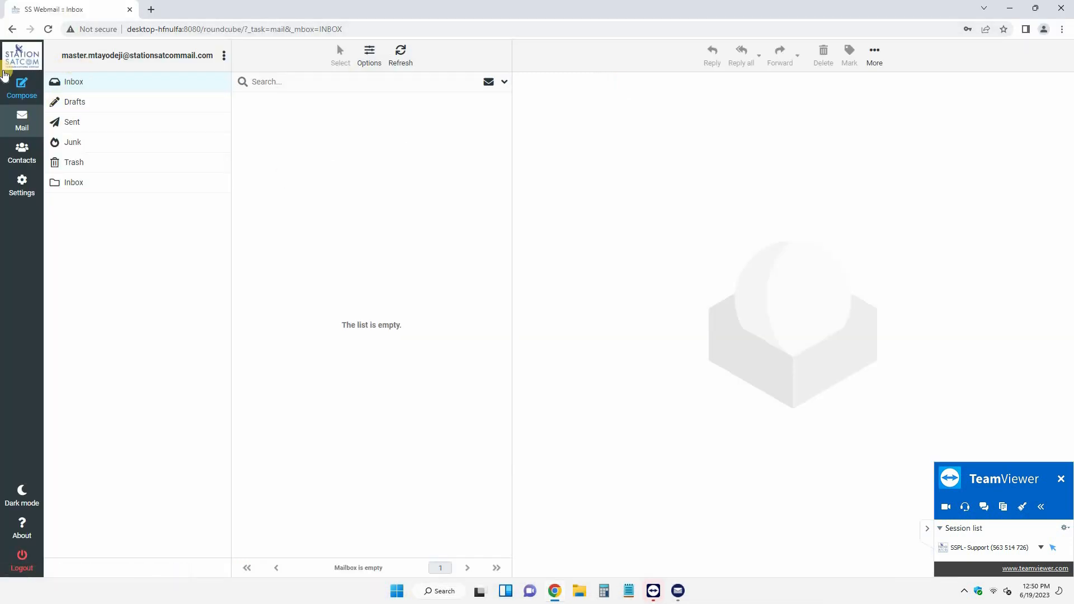
left_click(22, 89)
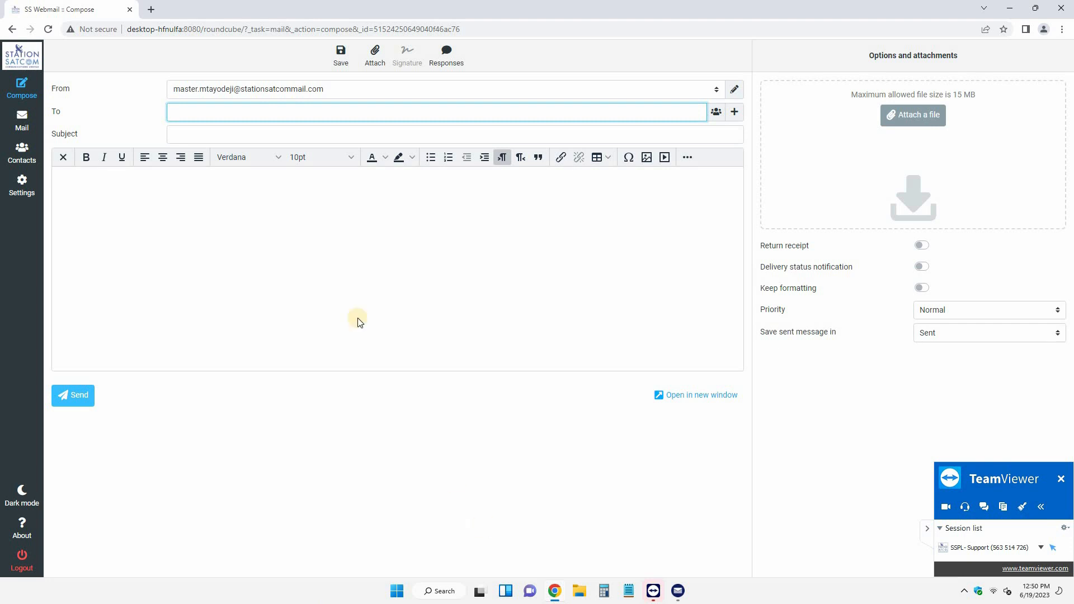
left_click(734, 112)
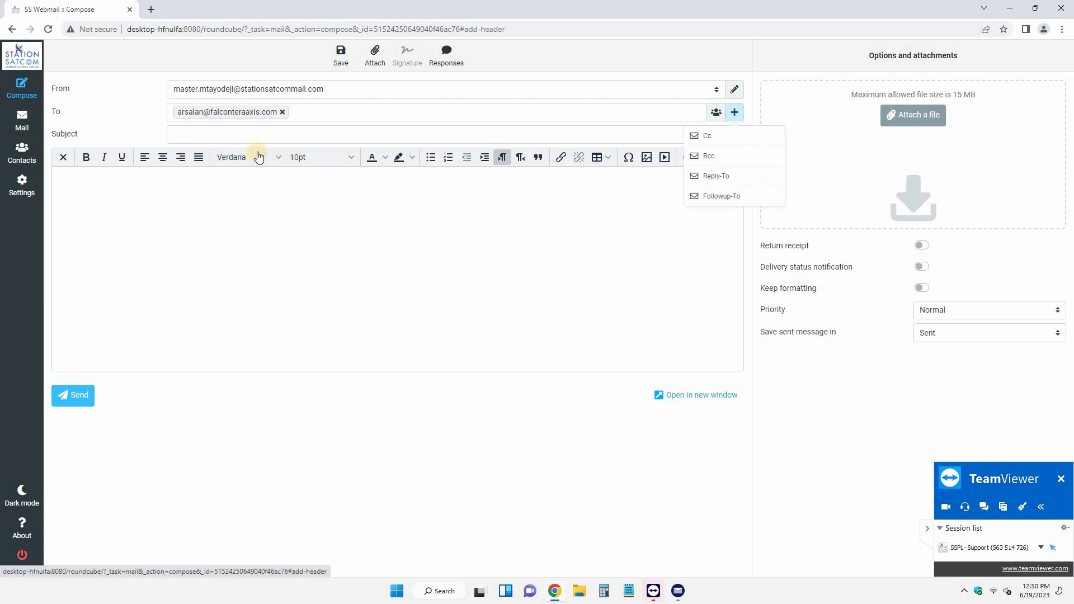
left_click(706, 135)
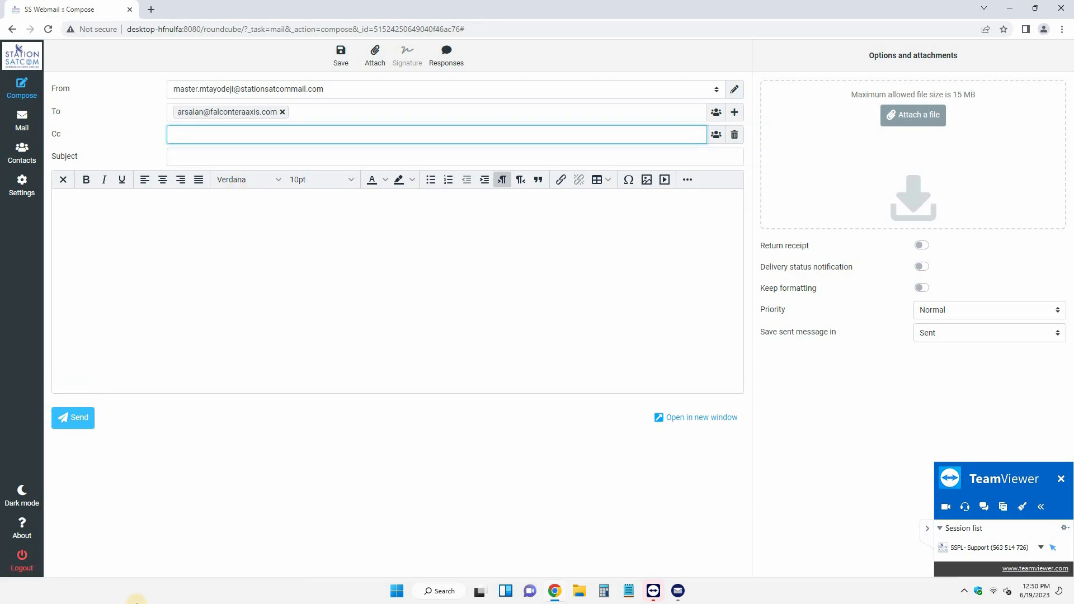
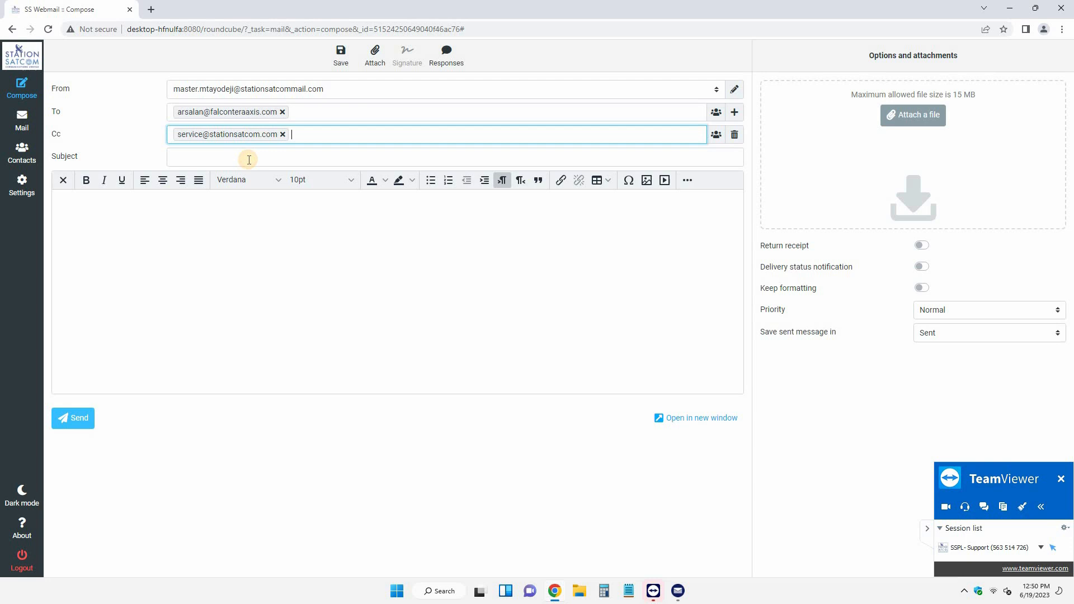
type("MT AYODEJI:")
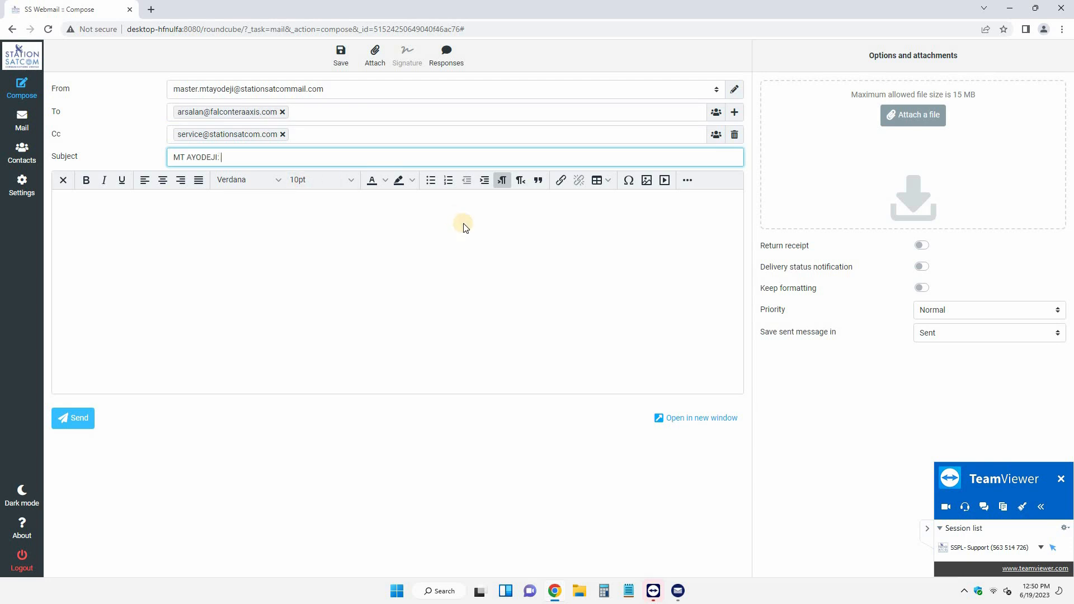
Step: Give it subject TEST, body 'Dear Ganesh,' 'TEST from Web' and regards, and send it
type("TEST")
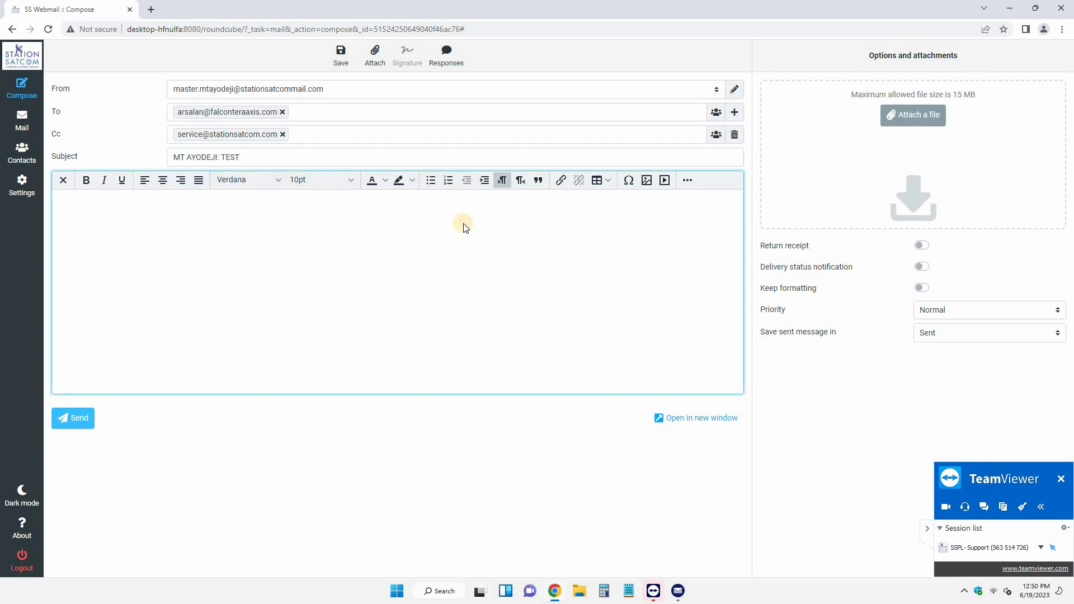
type("Dear Ganesh,")
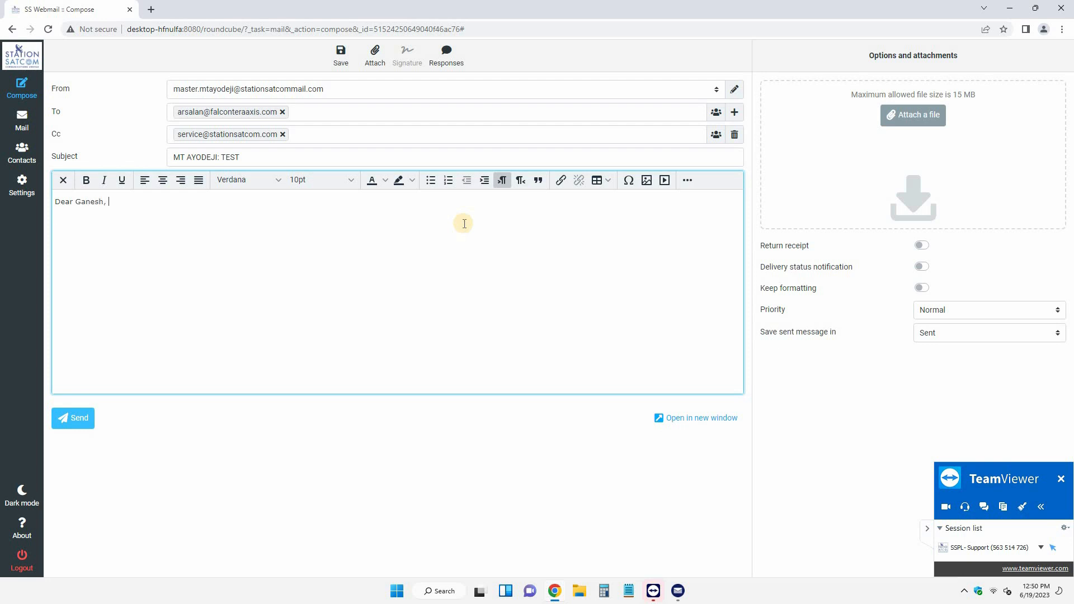
type("TEST from Webmail.")
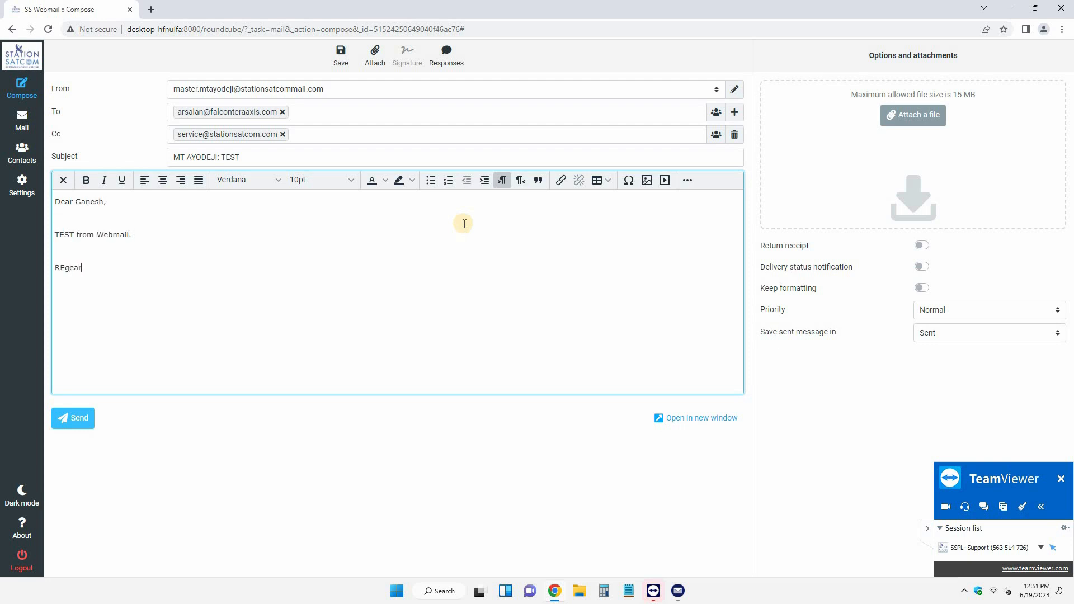
key("BackSpace")
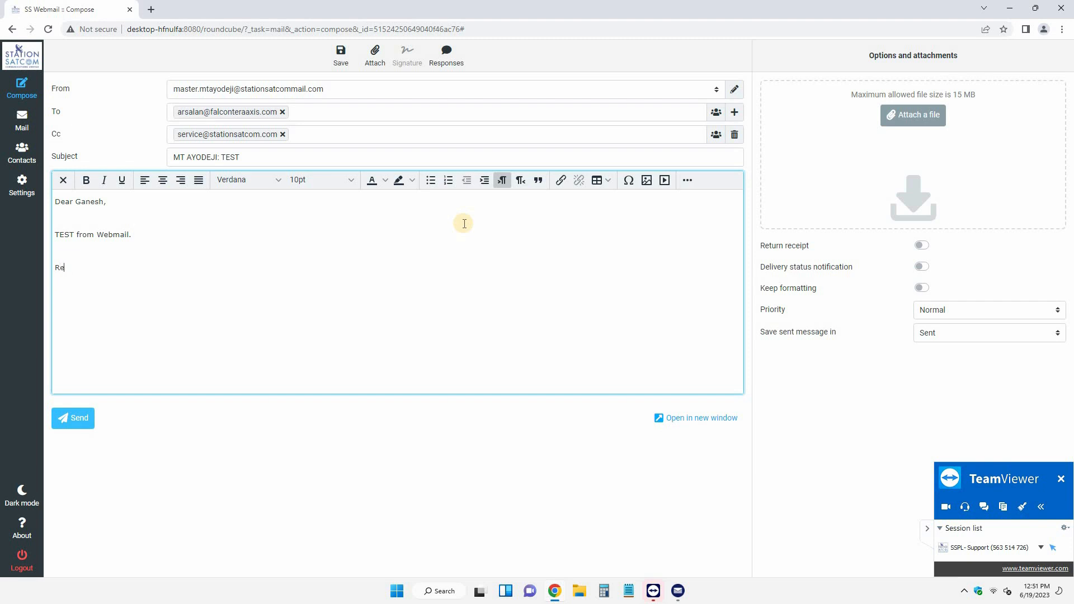
type("gards")
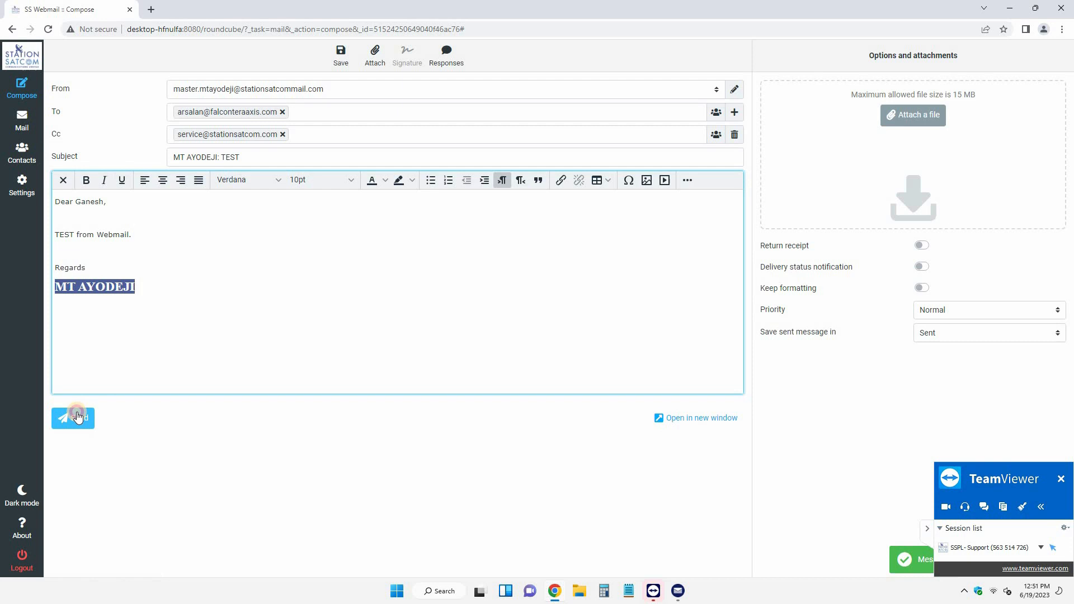
left_click(73, 418)
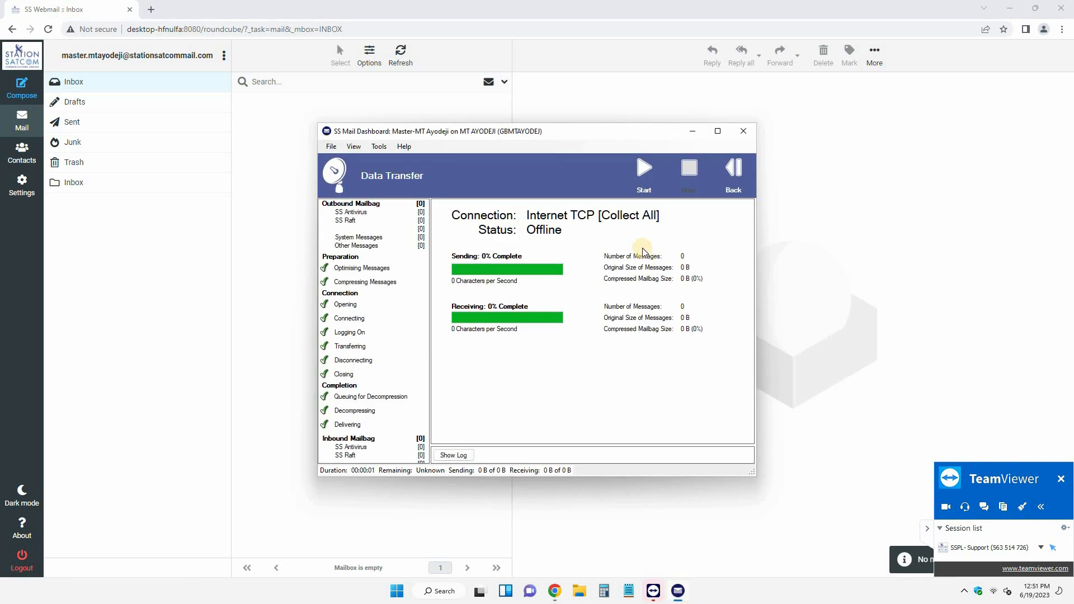
Step: Close the Data Transfer screen after the Collect All run to move on to Control Panel
left_click(642, 167)
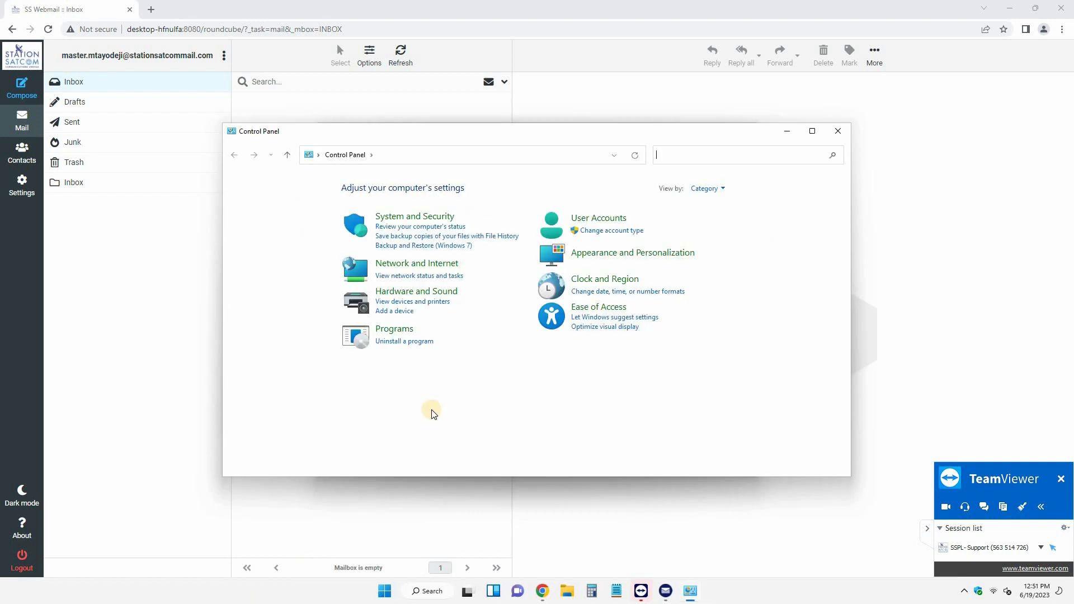
Step: Create a new mail profile, choose manual setup with POP or IMAP and reach the empty settings page
left_click(706, 188)
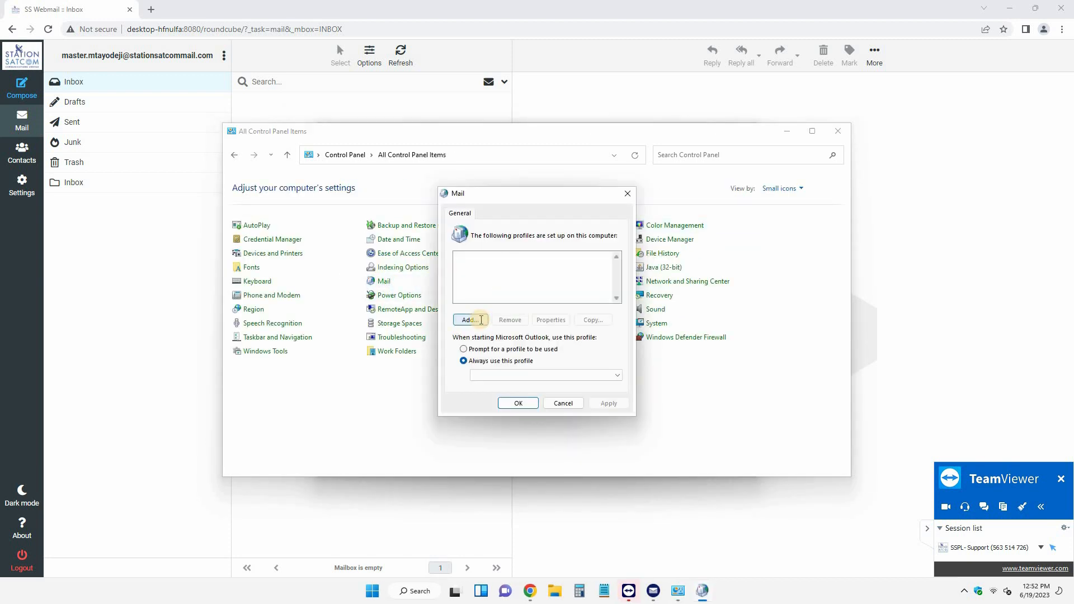
left_click(470, 320)
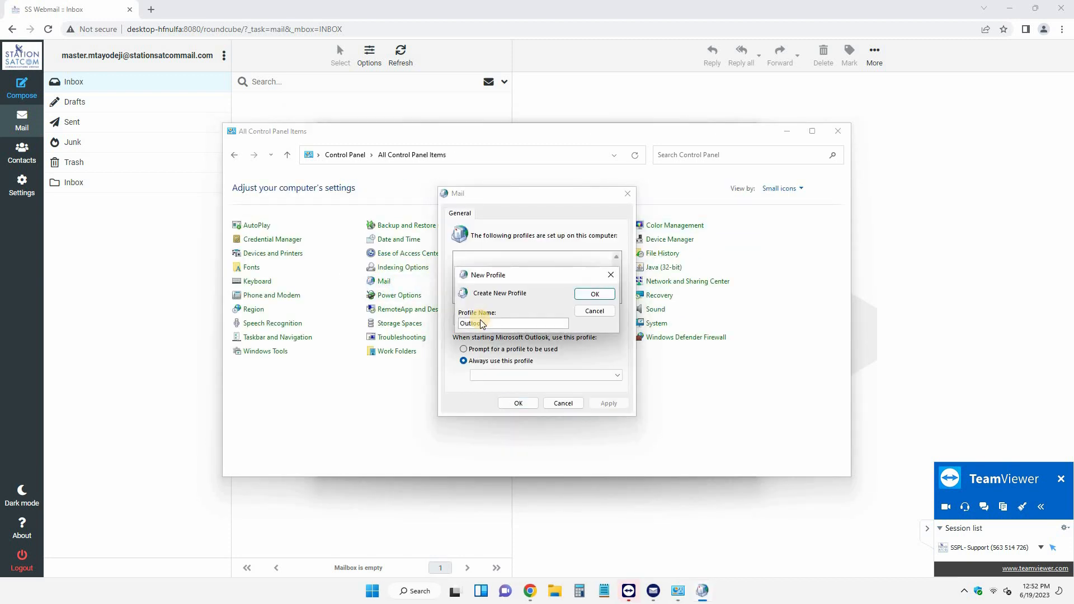
left_click(593, 293)
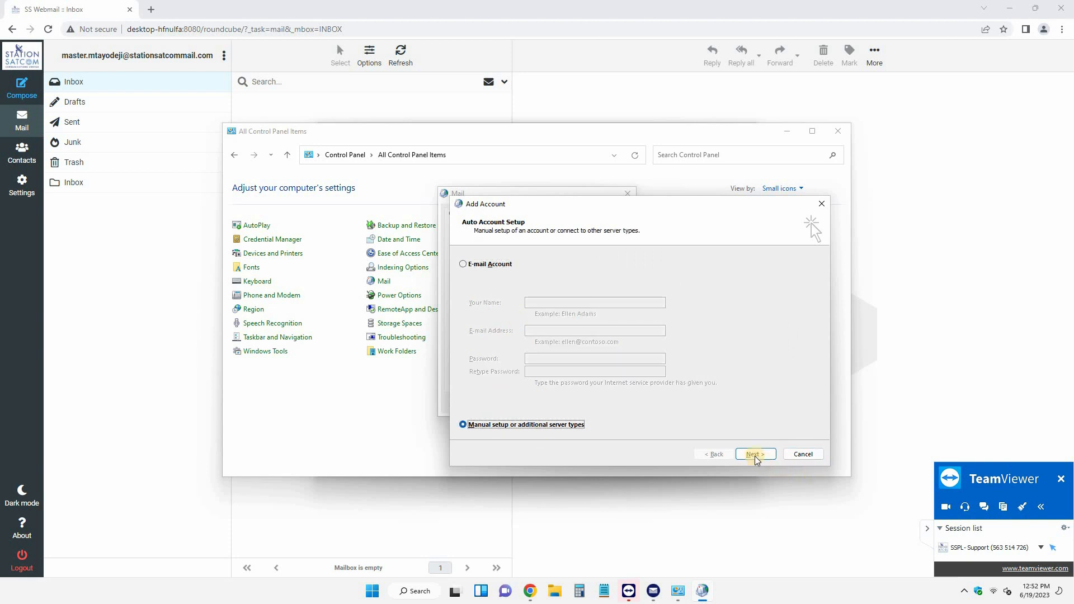
left_click(755, 454)
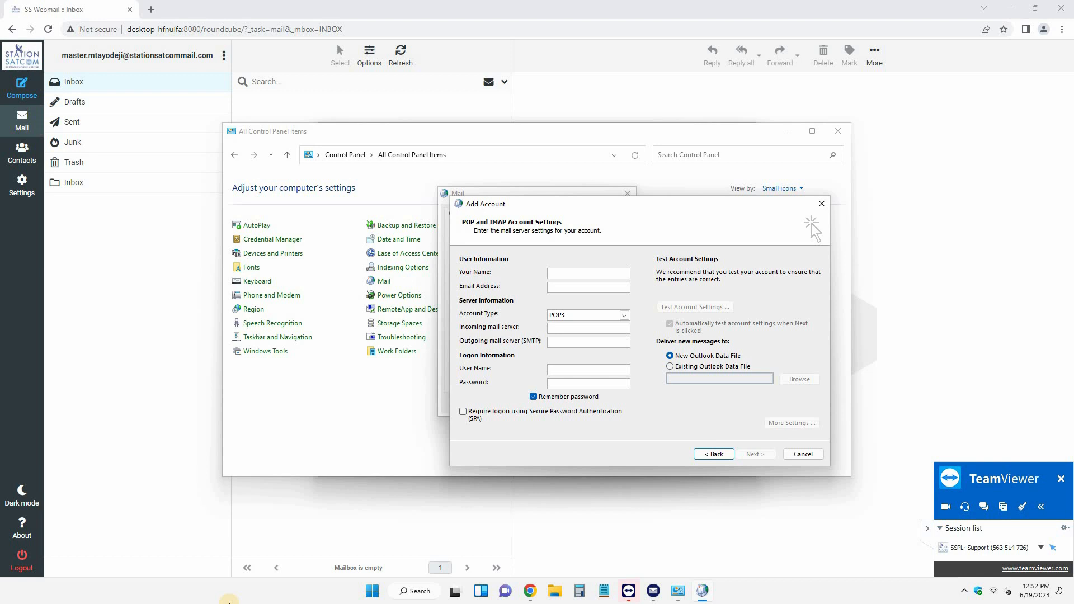
left_click(588, 272)
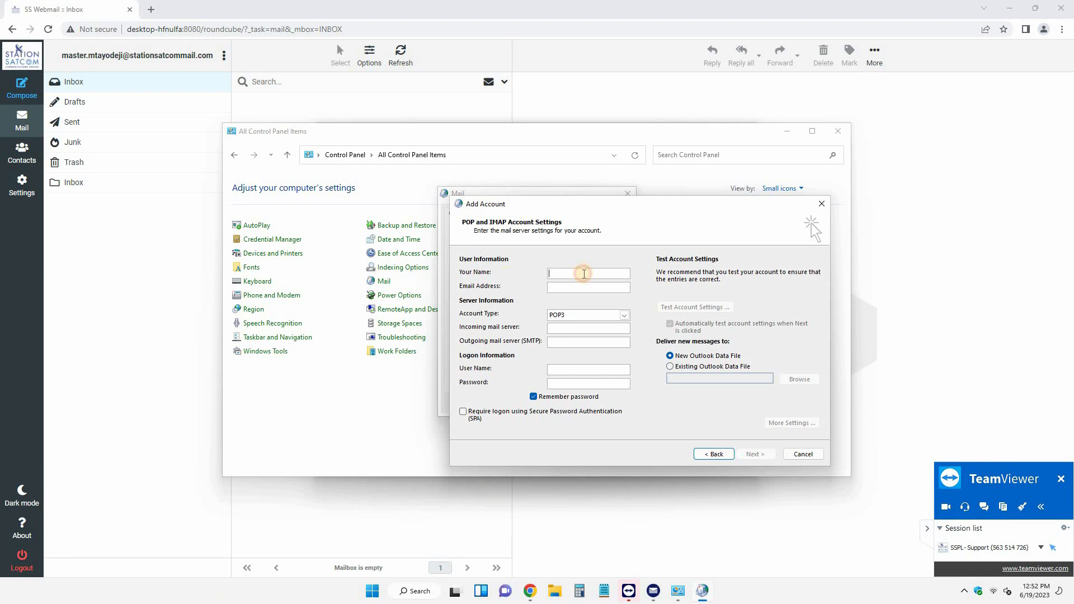
Step: Enter name Master-MT Ayodeji, the email address, 127.0.0.1 for both servers, user name master and password
type("Master-MT Ayodeji")
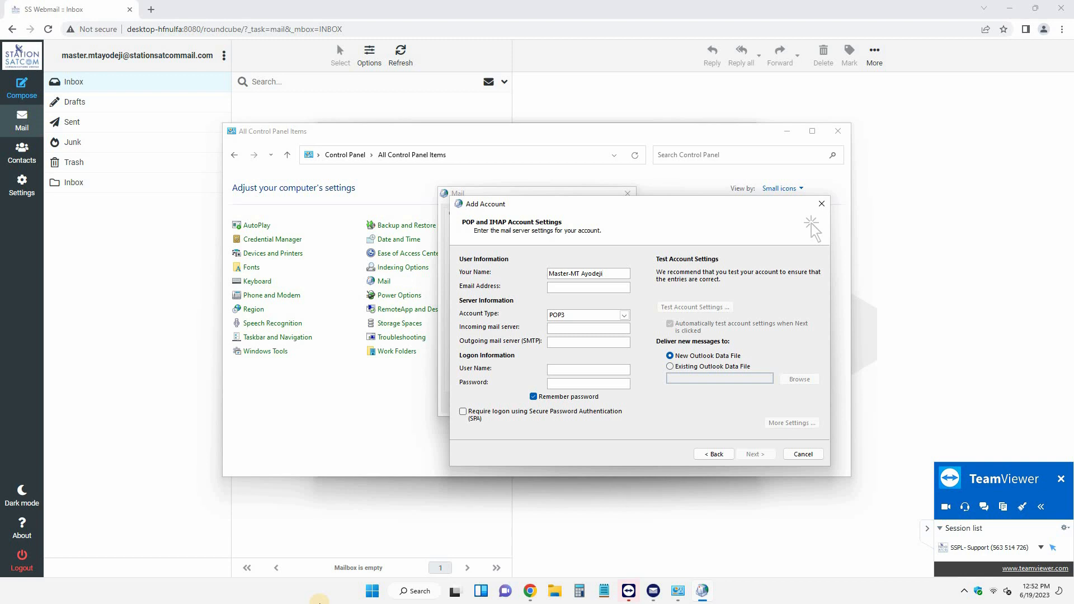
left_click(588, 273)
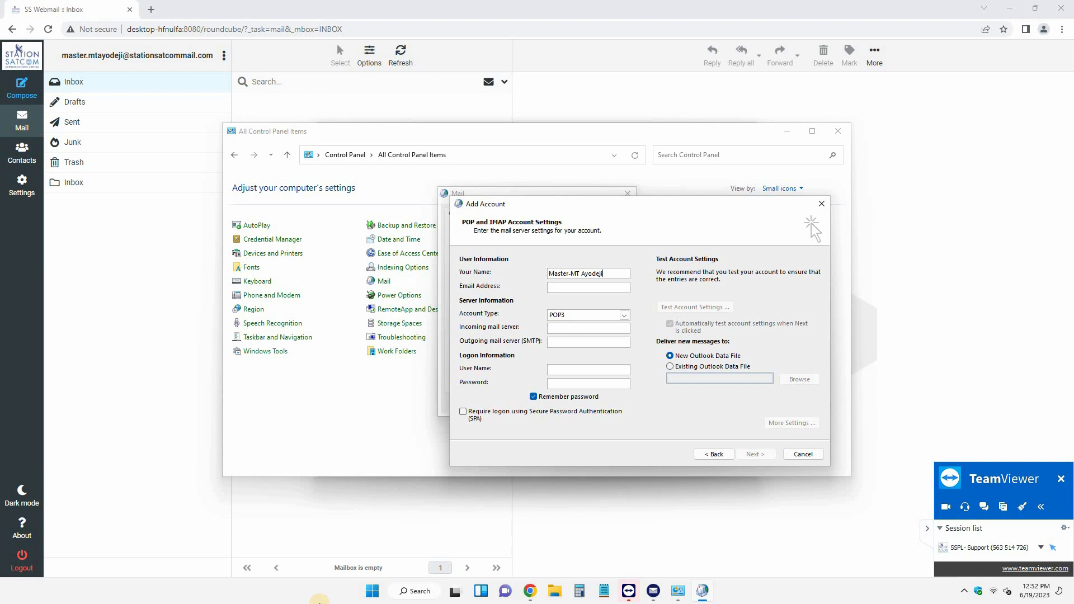
left_click(587, 287)
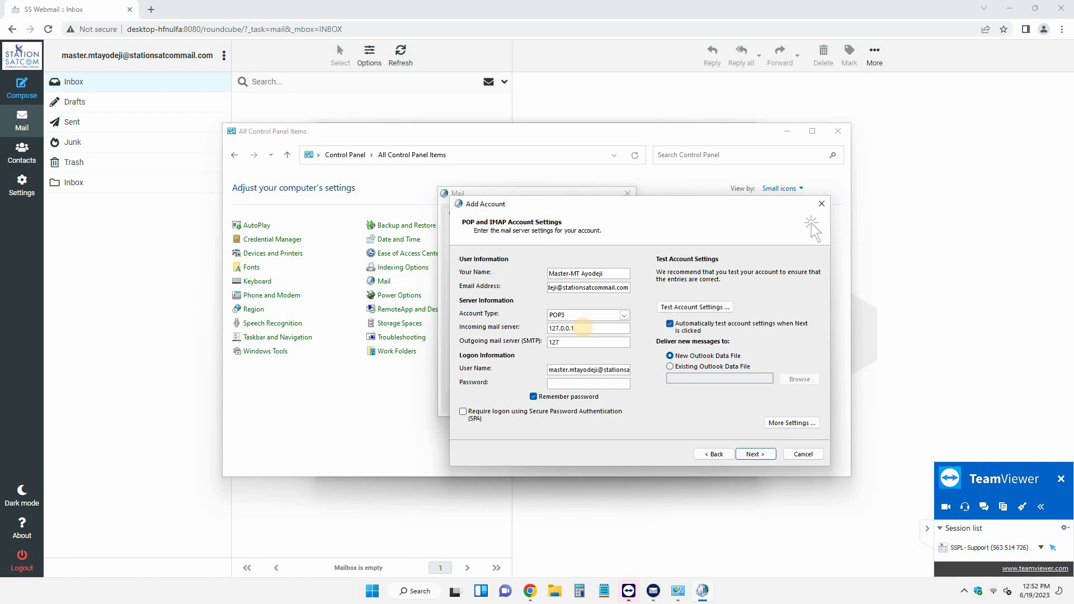
type("master")
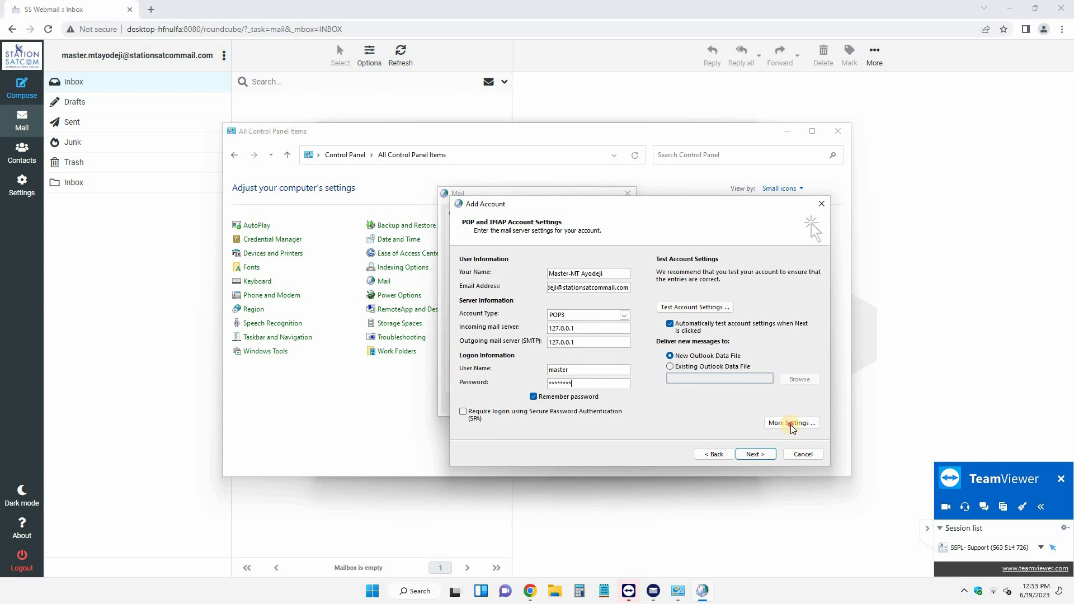
left_click(791, 423)
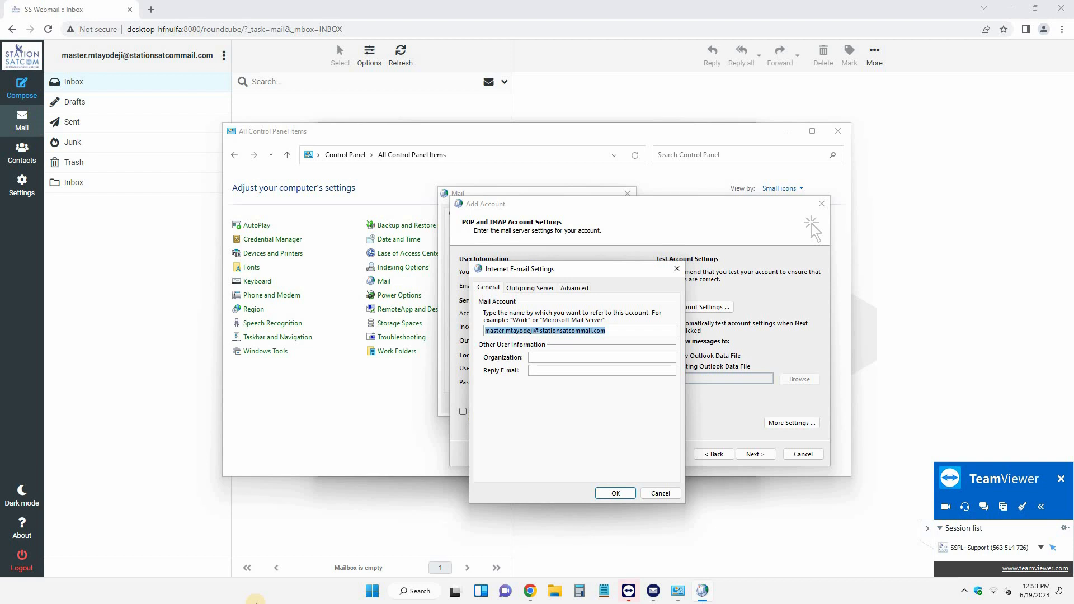
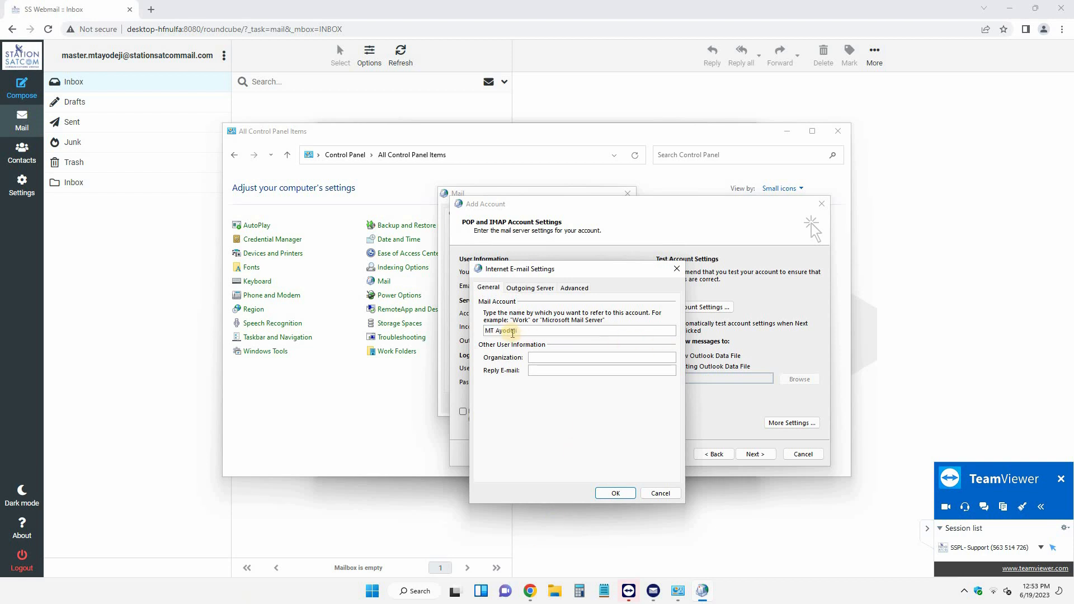
left_click(574, 288)
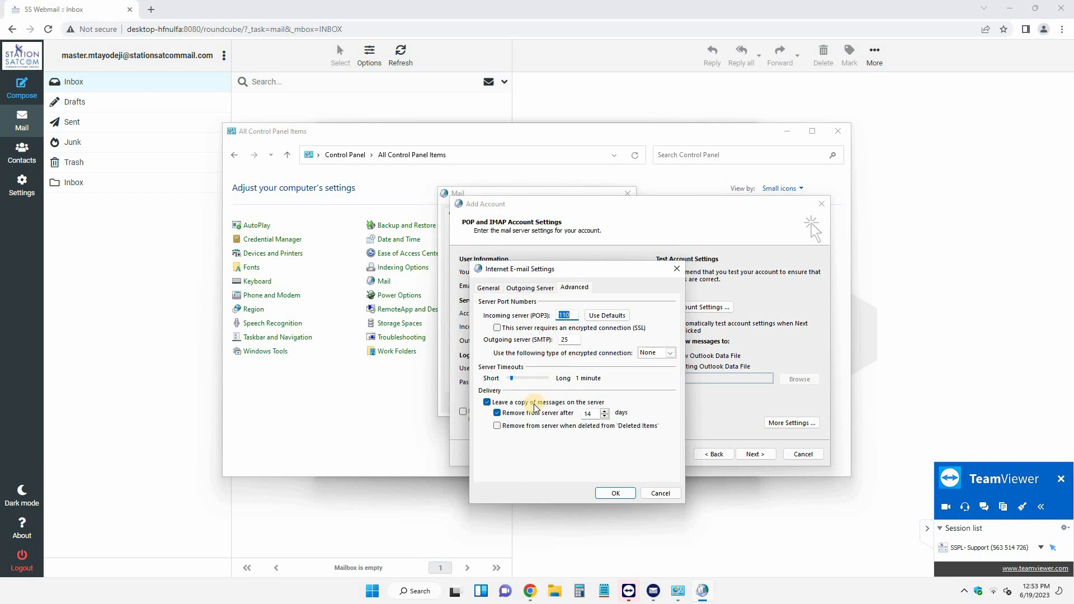
left_click(530, 288)
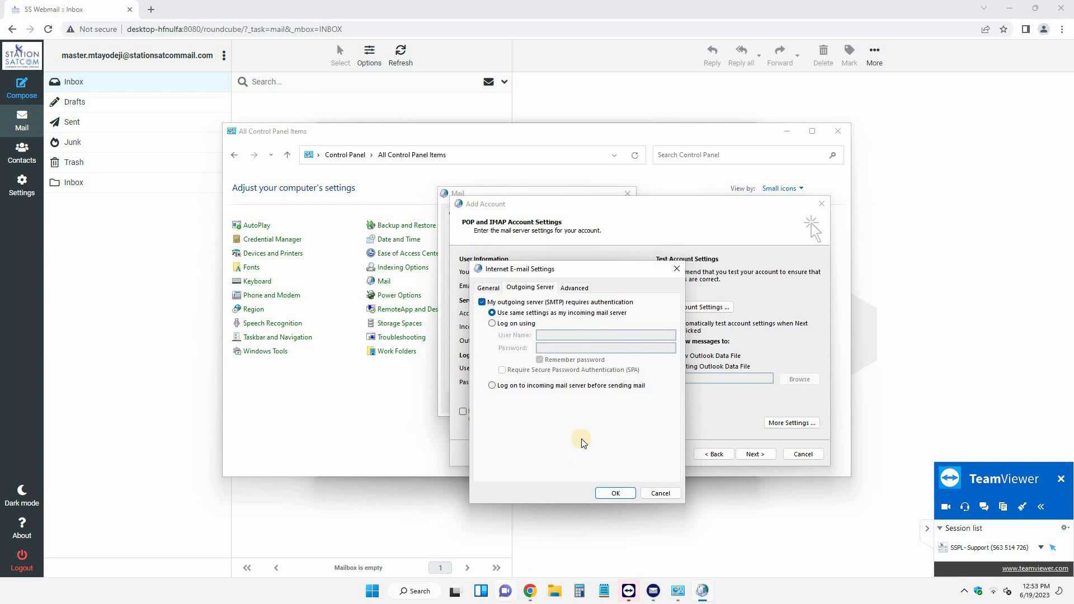
left_click(574, 288)
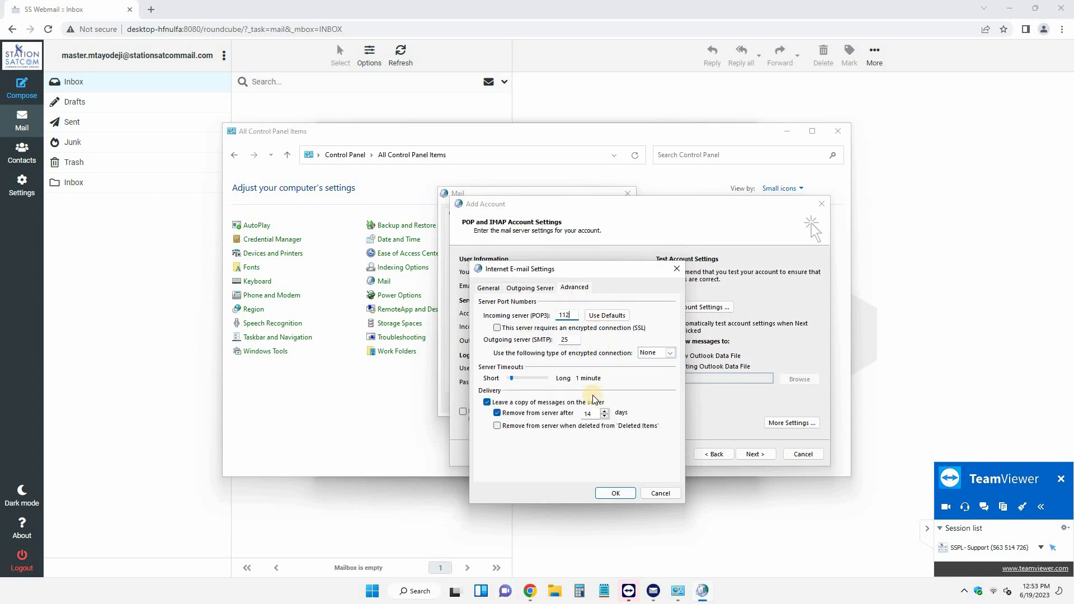
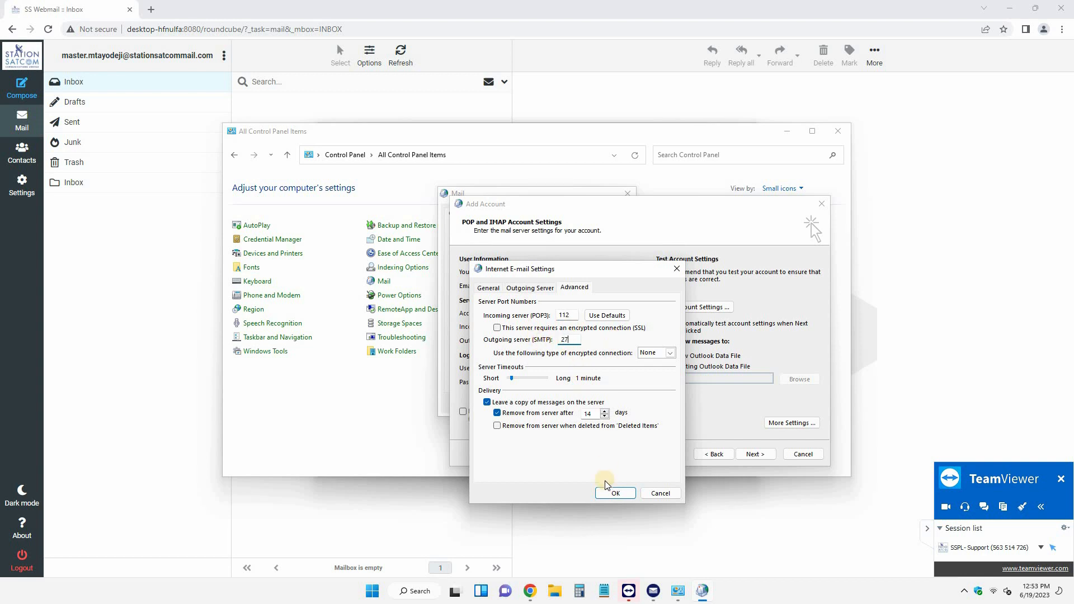
left_click(614, 493)
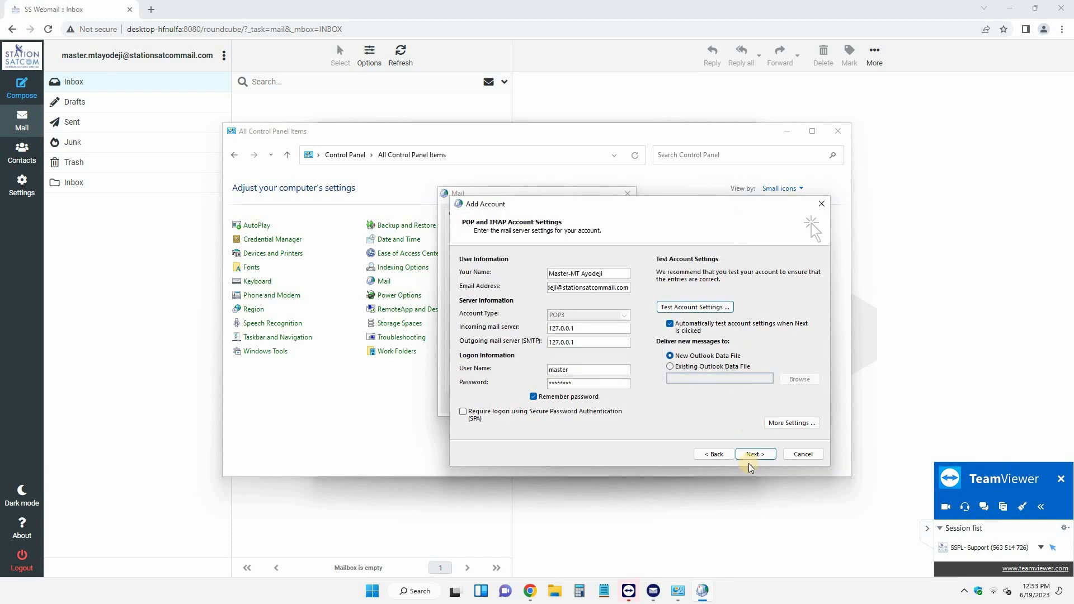
Step: Run and pass the account test, then launch Outlook showing the new account's empty inbox
left_click(755, 454)
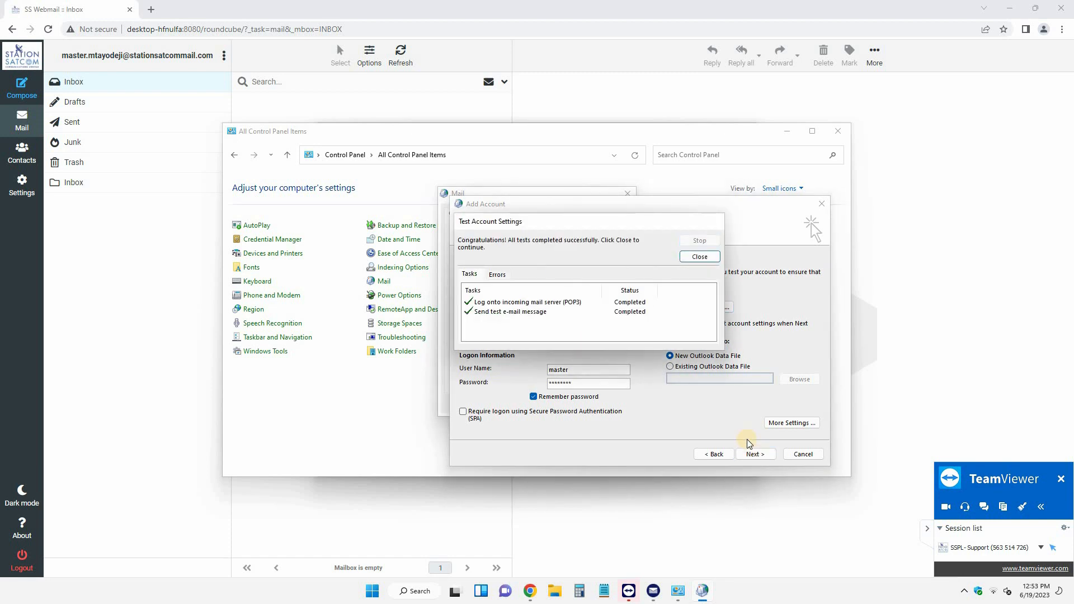
left_click(699, 256)
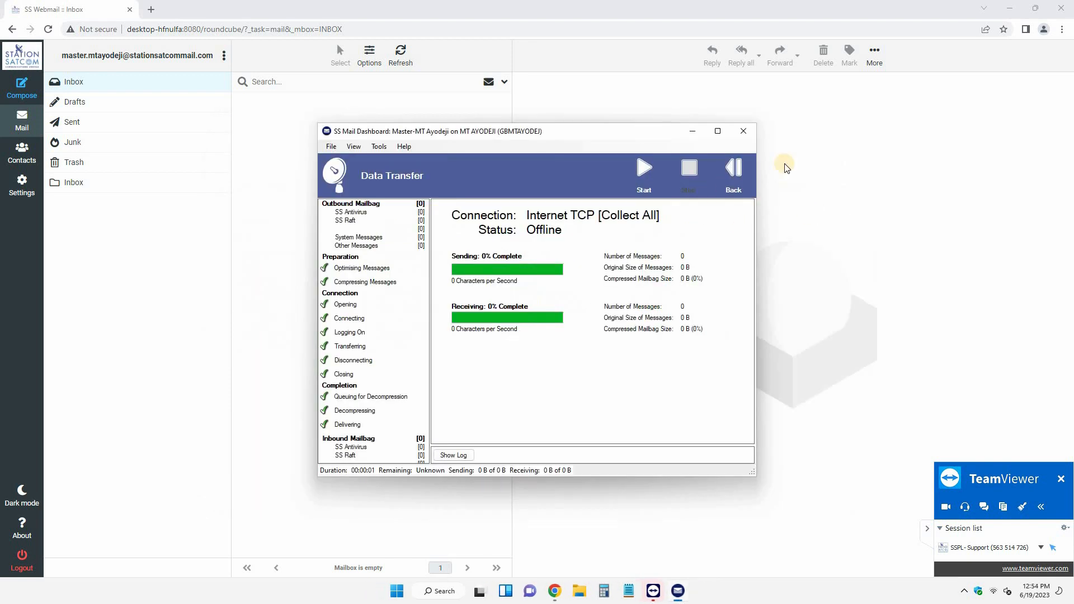
left_click(396, 591)
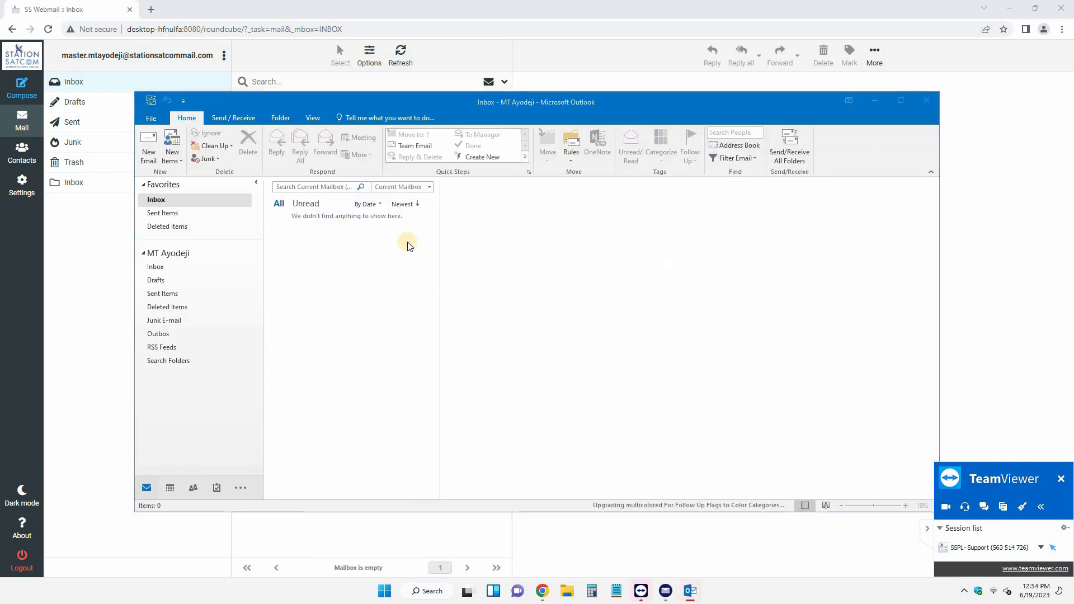
left_click(148, 144)
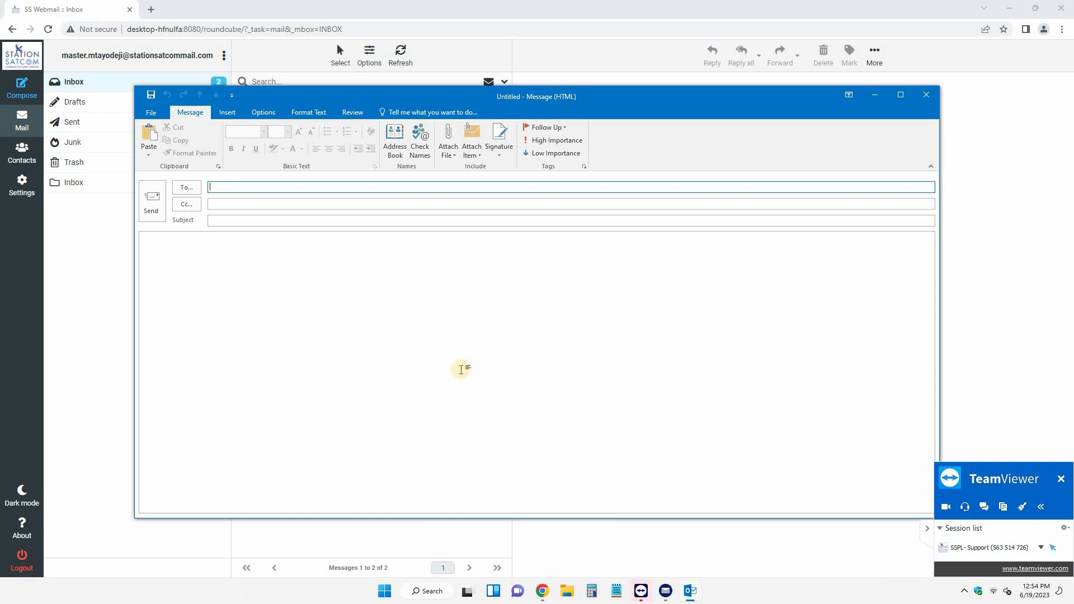
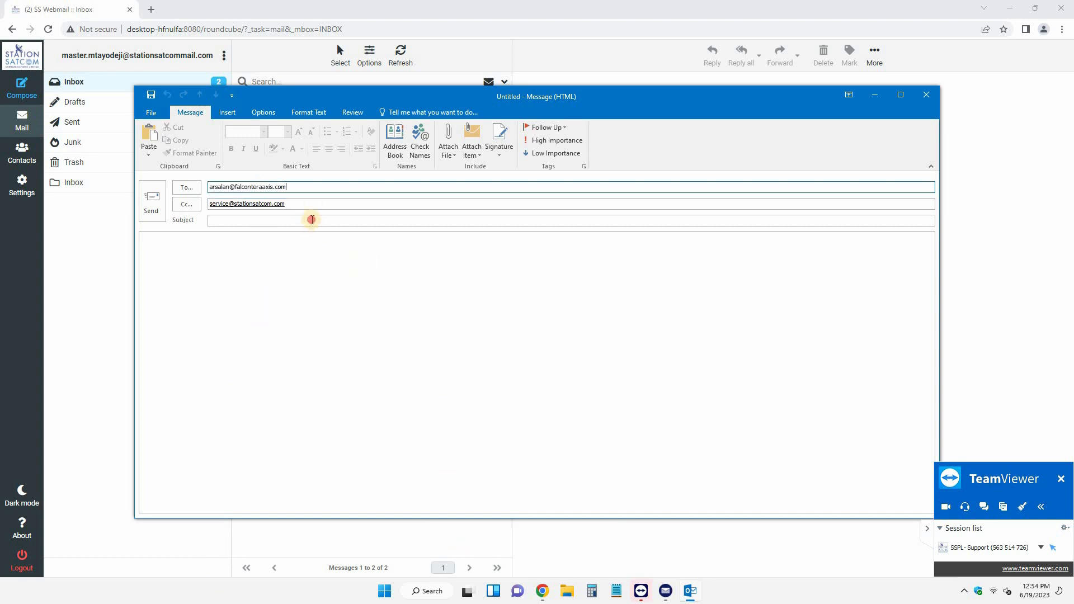
type("MT AYODEJI:")
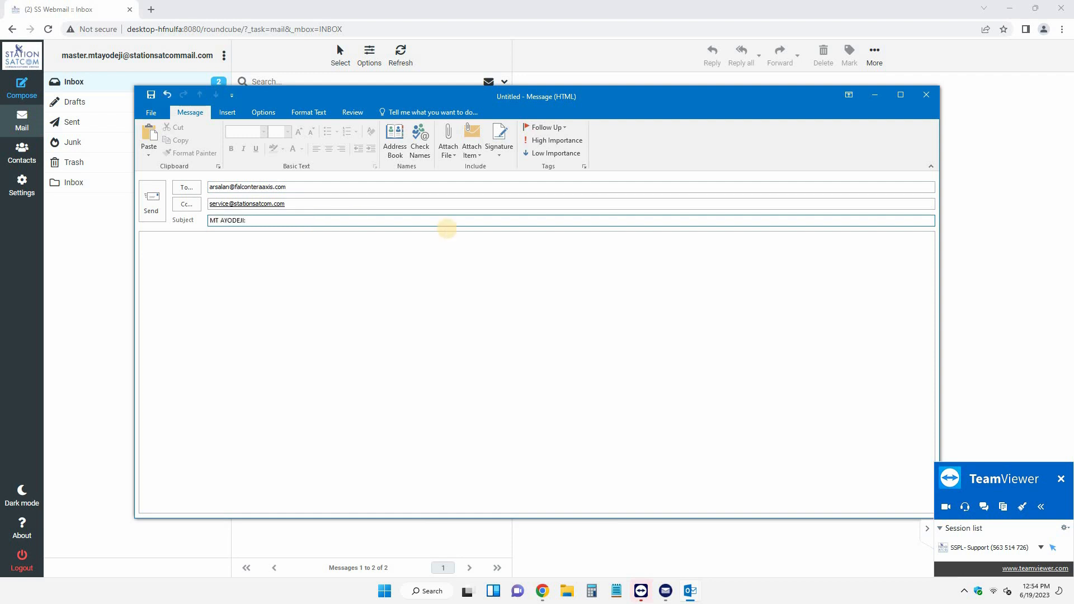
type("TEST FROM OUTLO")
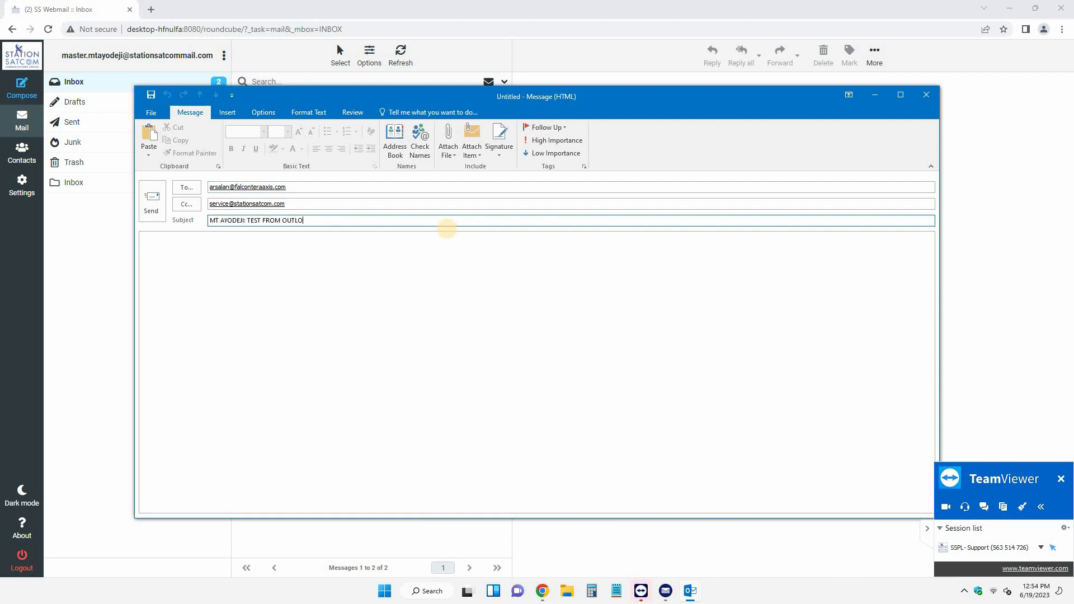
type("Dear Ganesh,")
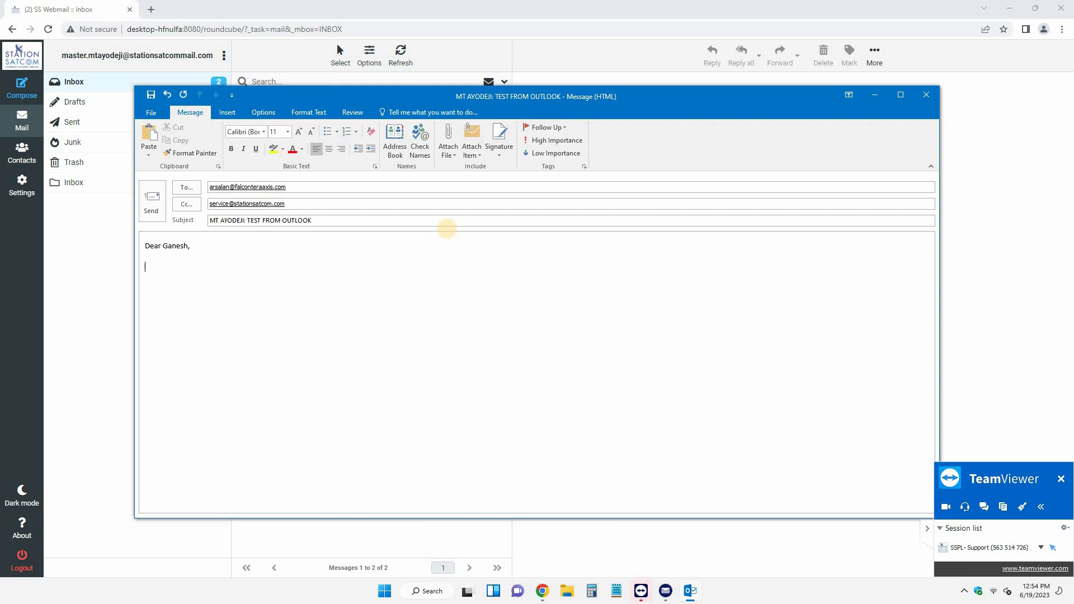
type("This is test from")
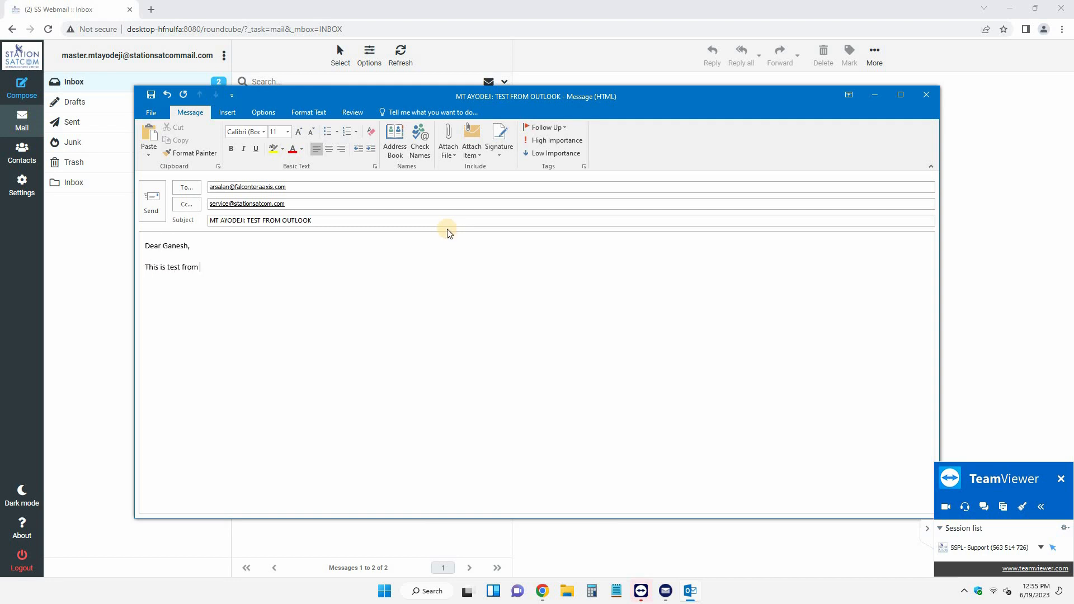
type("OUTLOOK.")
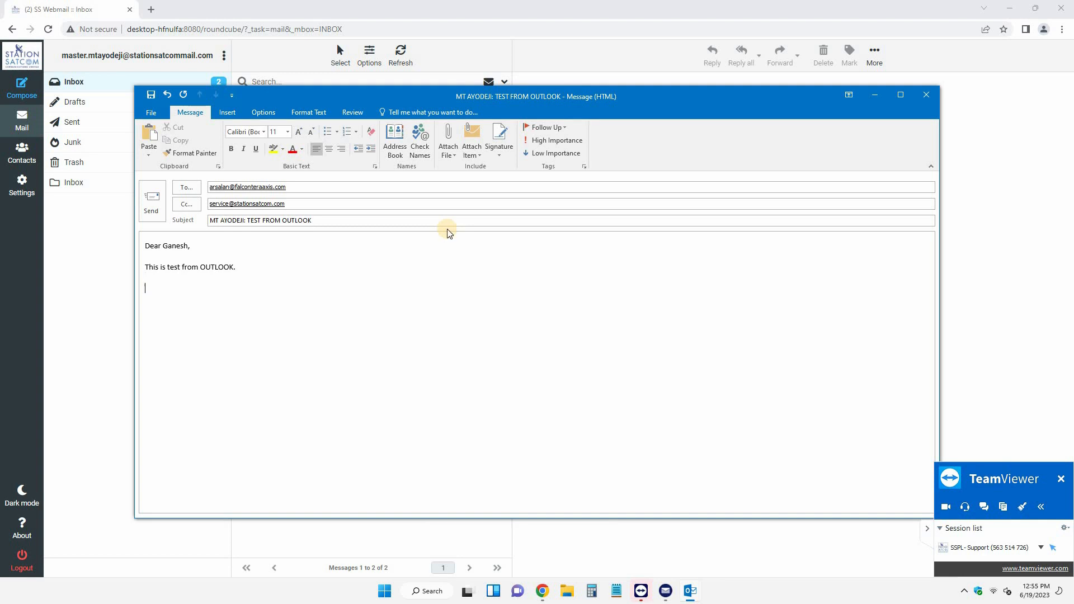
key("ctrl+v")
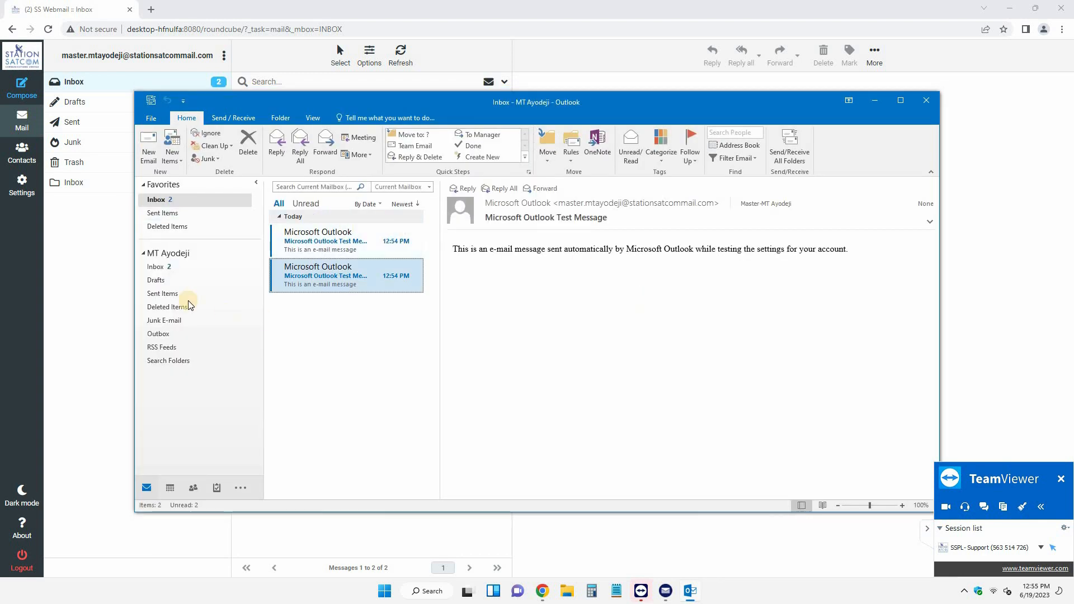
Step: Check the Outlook inbox, then bring up the SS Mail dashboard transferring the outbound messages
left_click(164, 293)
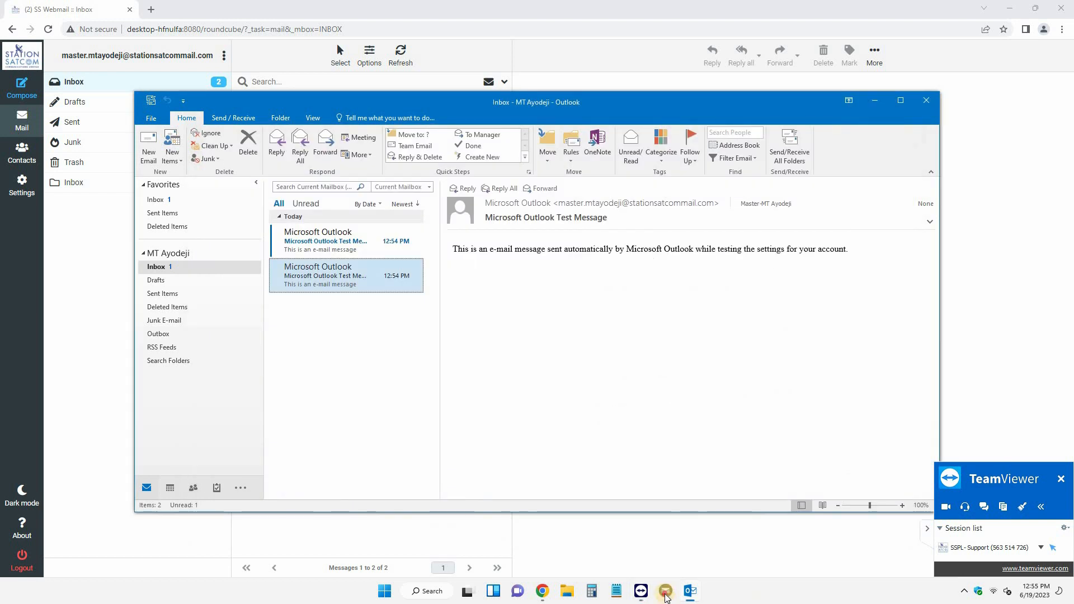
left_click(664, 595)
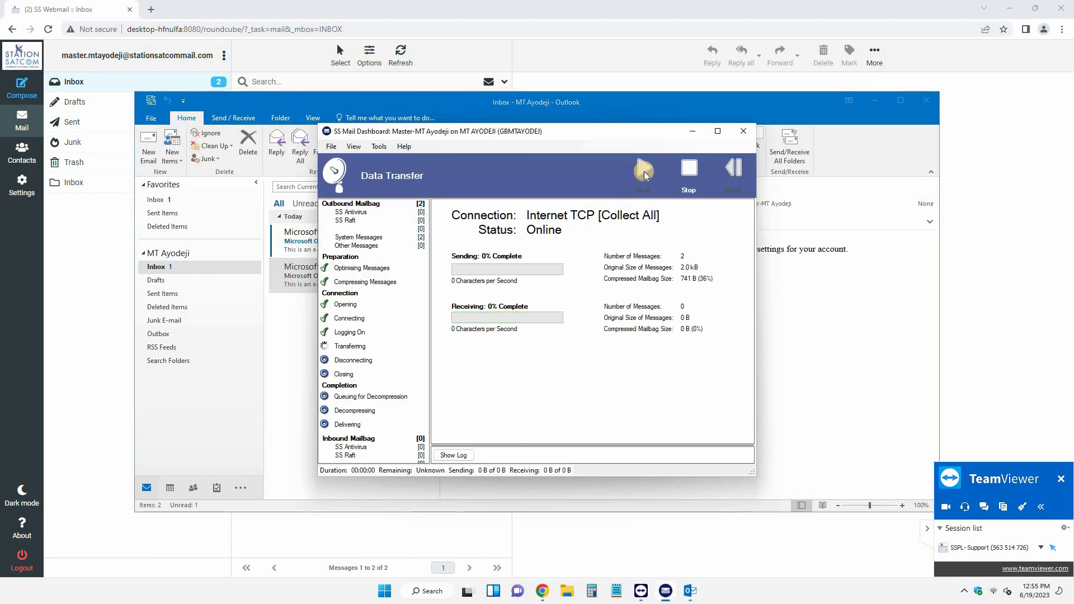